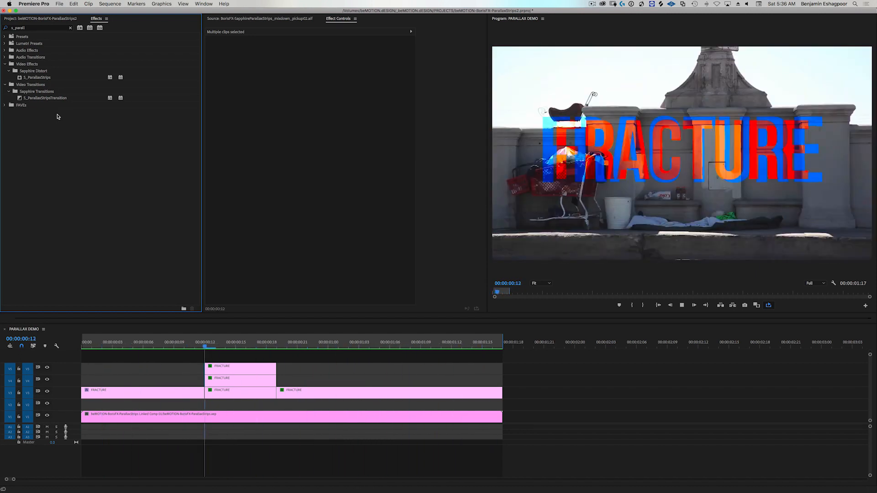
# Step: Locate the S_ParallaxStrips and S_ParallaxStripsTransition effects in Effects & Presets
pyautogui.click(360, 347)
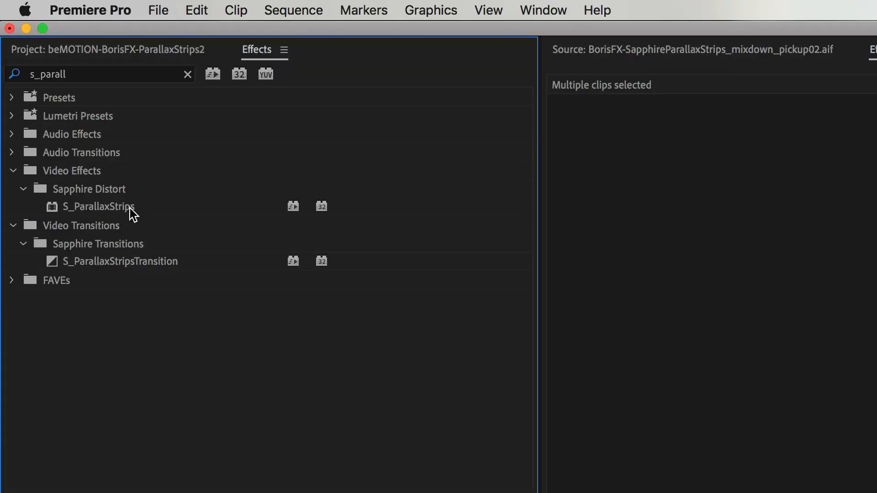
pyautogui.click(99, 206)
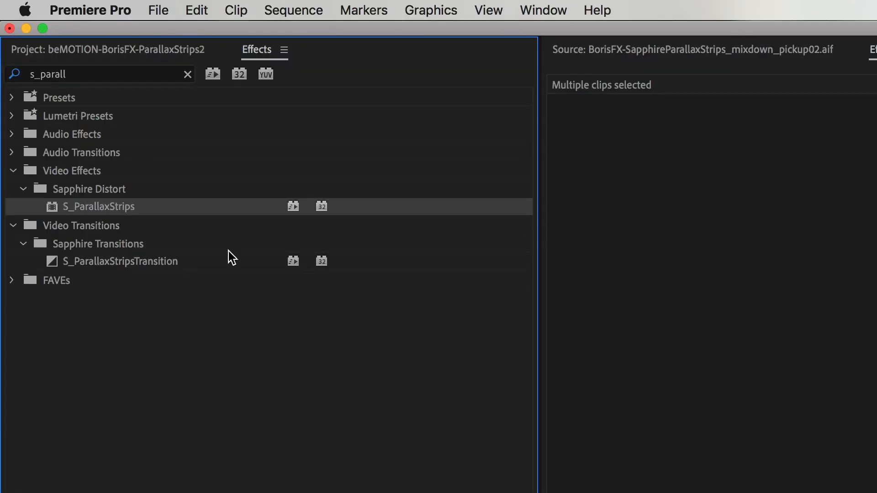
pyautogui.click(118, 261)
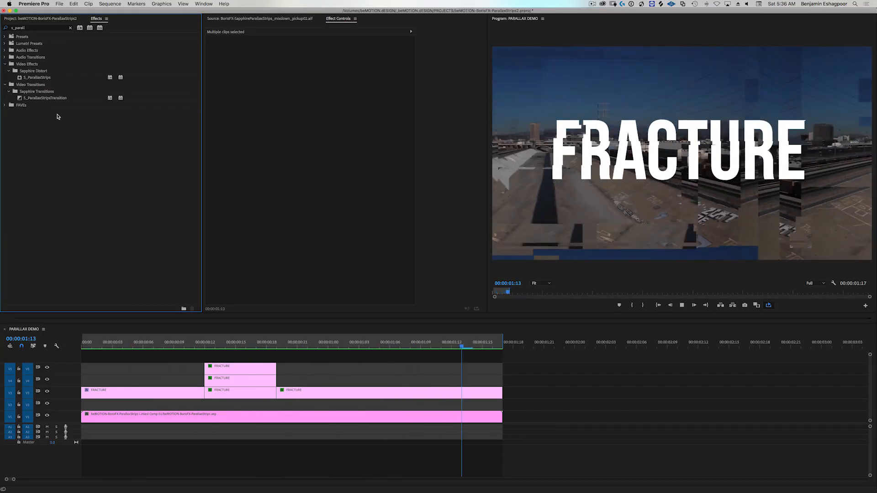
# Step: Scrub through the FRACTURE title transition, play it back and select the MVI_1765 footage layer
pyautogui.click(113, 347)
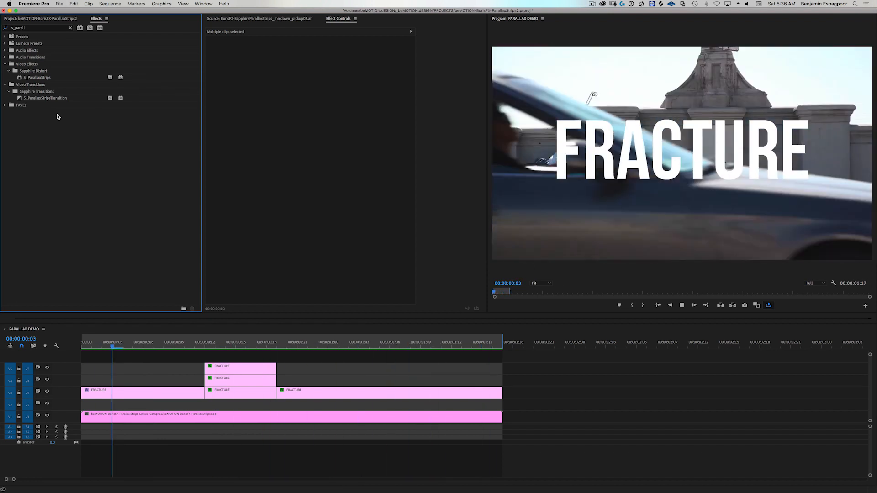
pyautogui.click(205, 347)
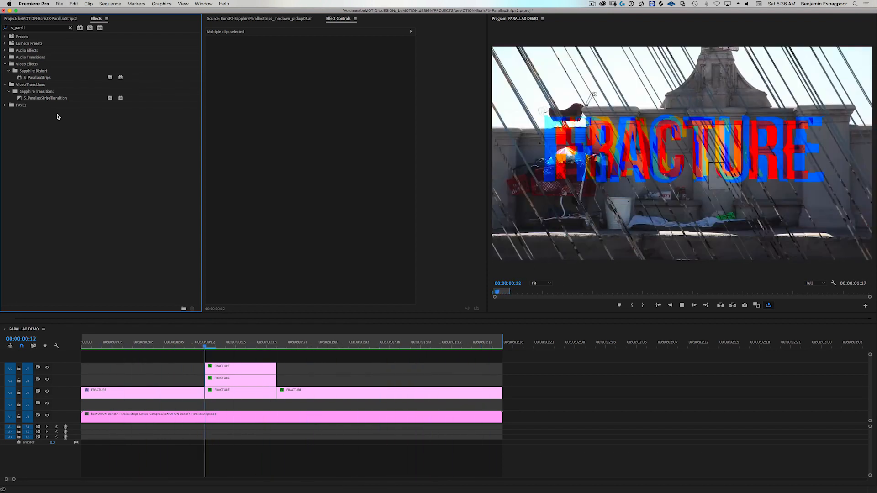
pyautogui.click(278, 347)
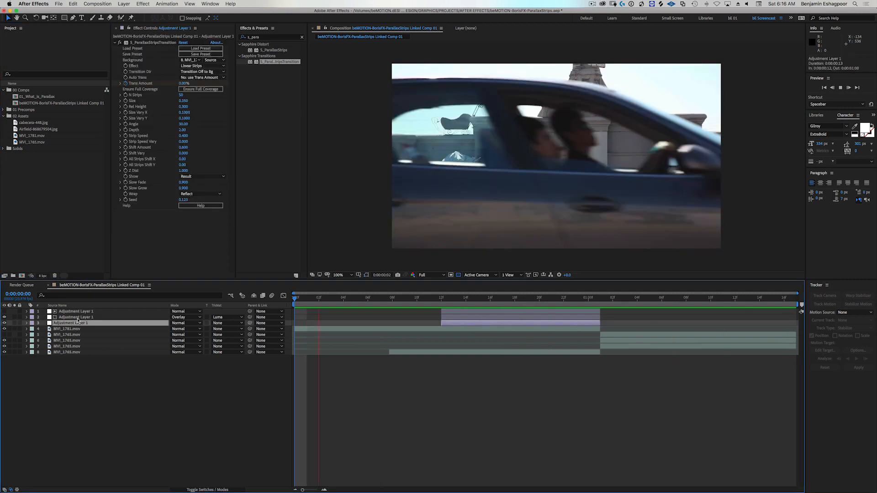
pyautogui.press('Space')
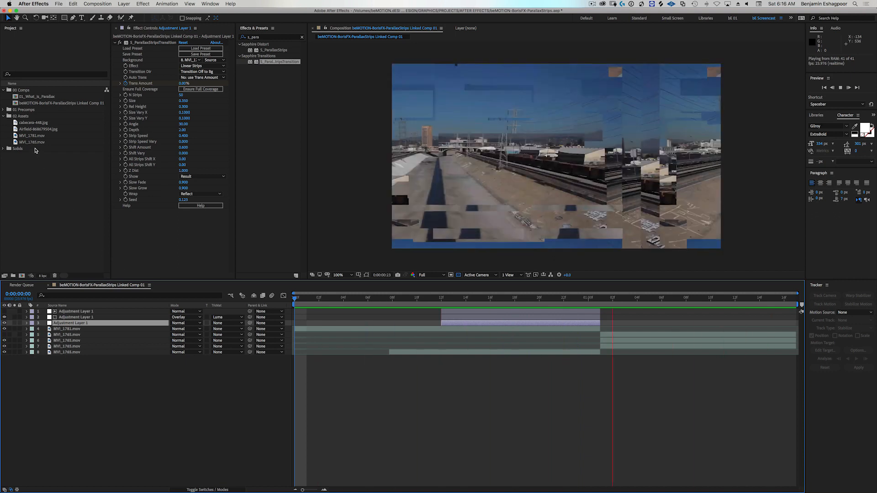
pyautogui.click(32, 141)
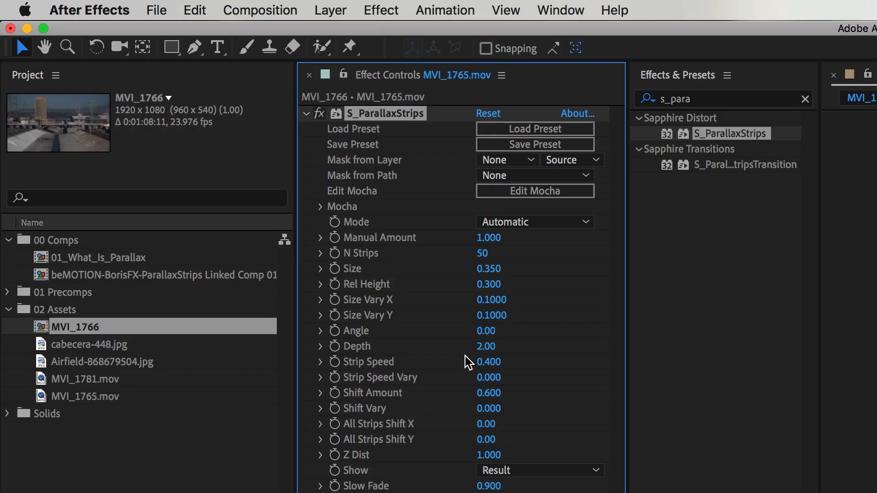
pyautogui.moveTo(599, 290)
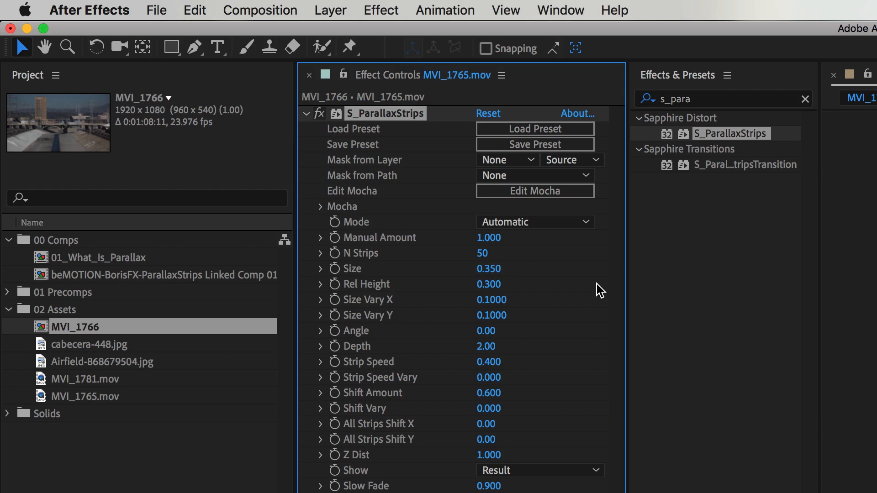
pyautogui.moveTo(404, 212)
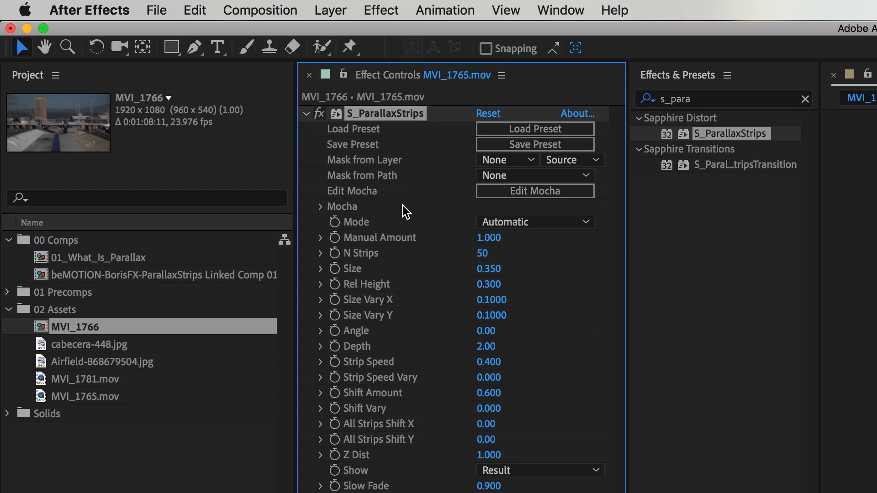
pyautogui.moveTo(538, 191)
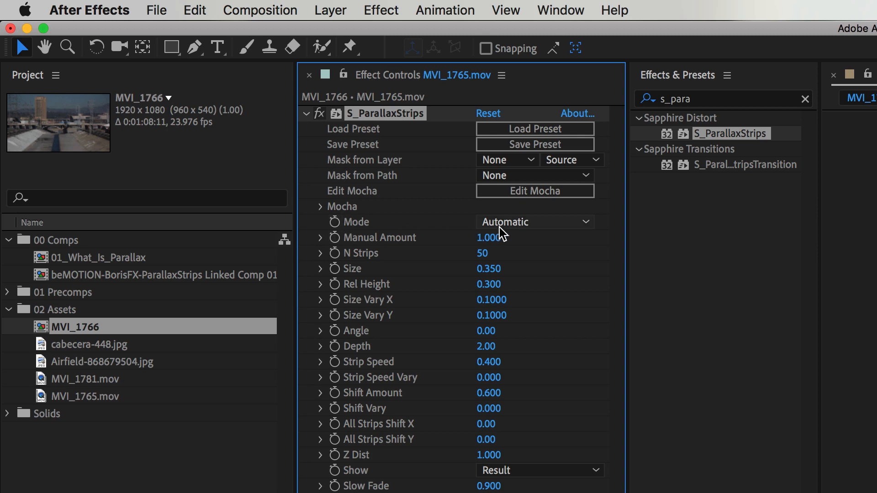
# Step: Set the S_ParallaxStrips Mode from Automatic to Manual and move the playhead earlier in the clip
pyautogui.click(534, 221)
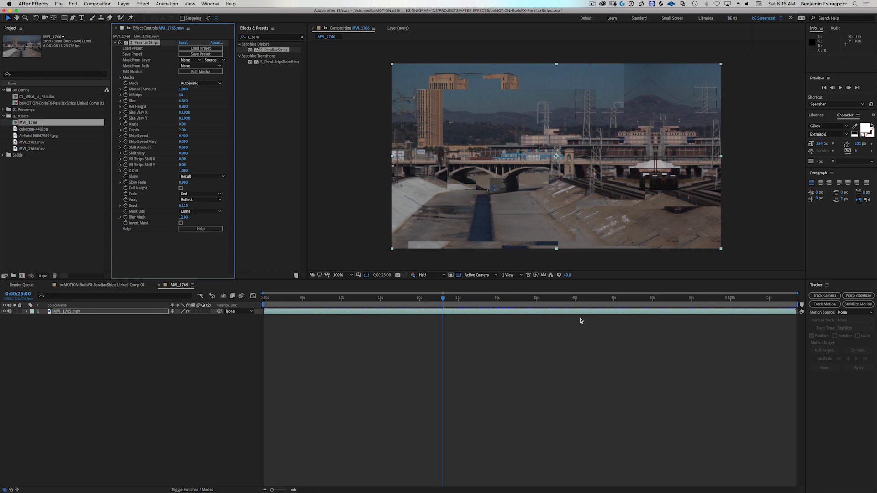
pyautogui.moveTo(358, 302)
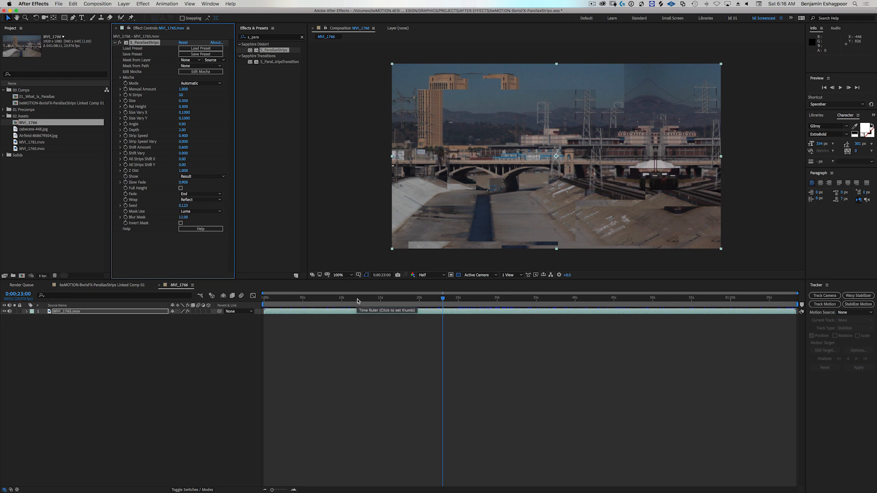
pyautogui.click(639, 297)
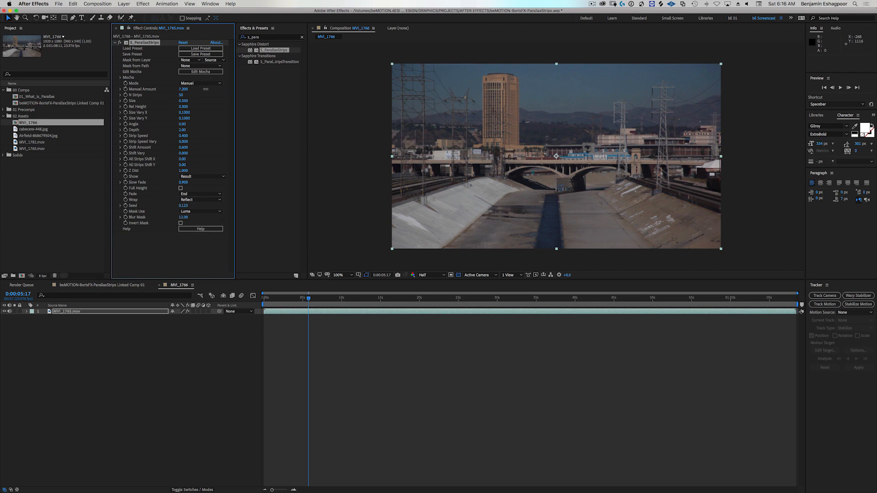
# Step: Set Manual Amount to 0.000 and change Show to Strips Over Source
pyautogui.write('0.000')
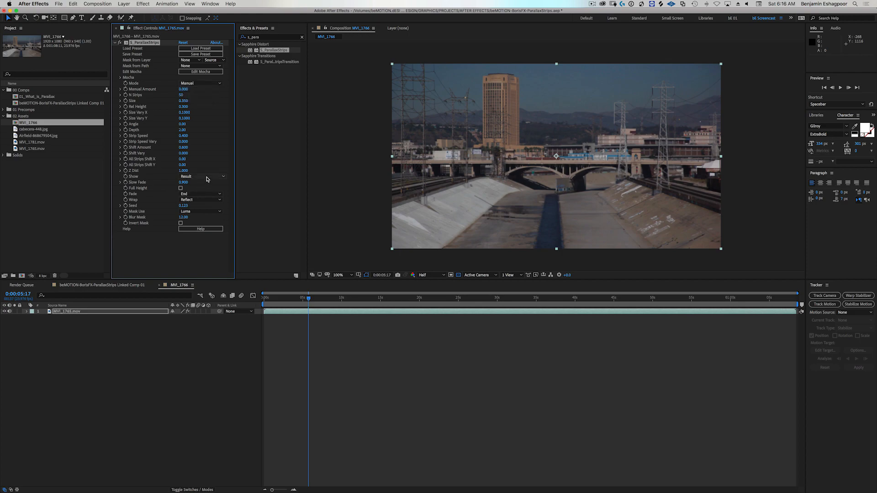
pyautogui.click(200, 176)
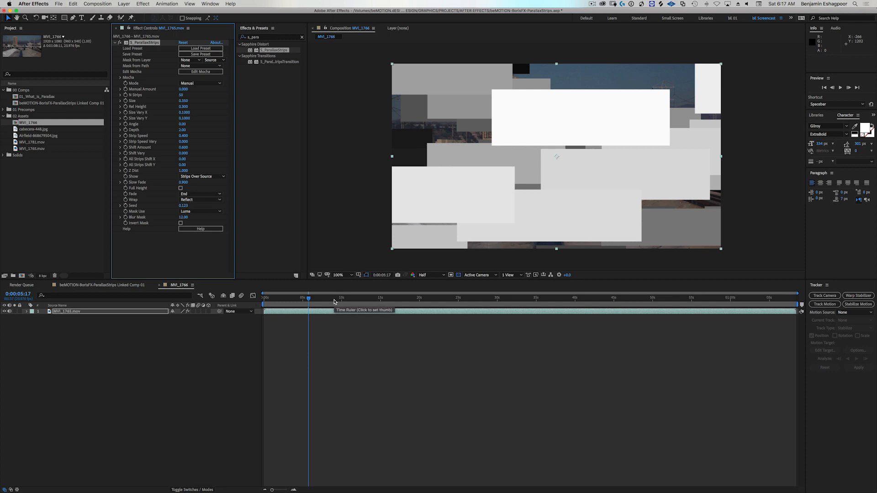
pyautogui.moveTo(463, 187)
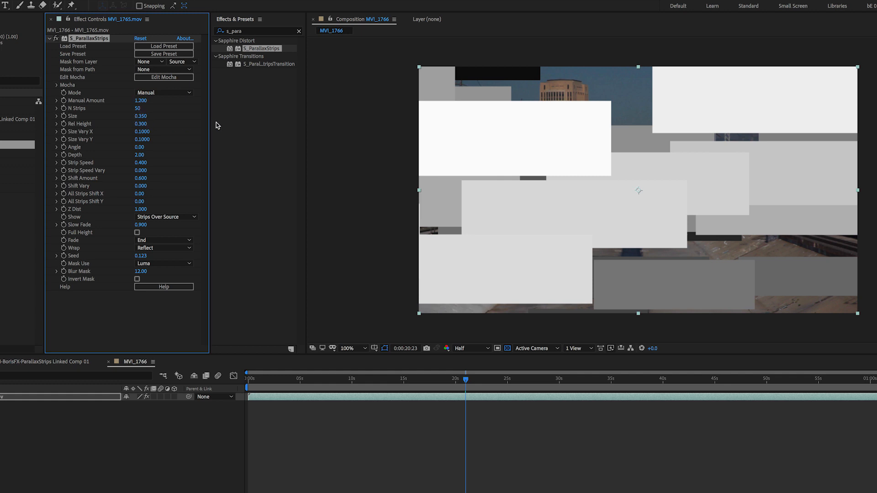
pyautogui.moveTo(182, 132)
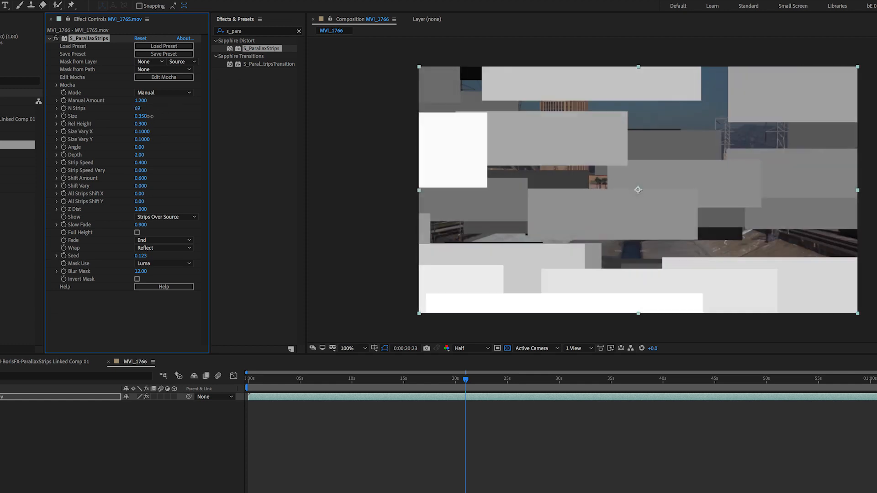
# Step: Scrub N Strips to 71, Size 0.26, Size Vary Y up, Angle -2 and Depth 10.1
pyautogui.moveTo(137, 108); pyautogui.dragTo(144, 107)
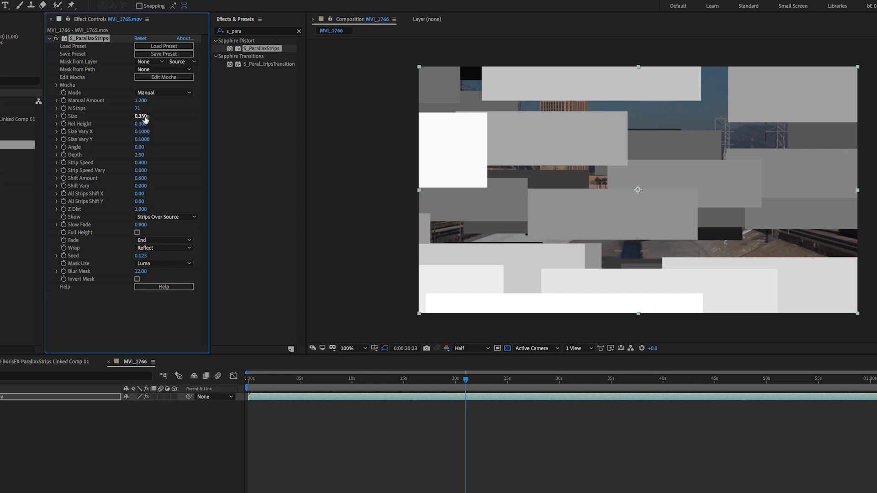
pyautogui.moveTo(141, 116); pyautogui.dragTo(141, 116)
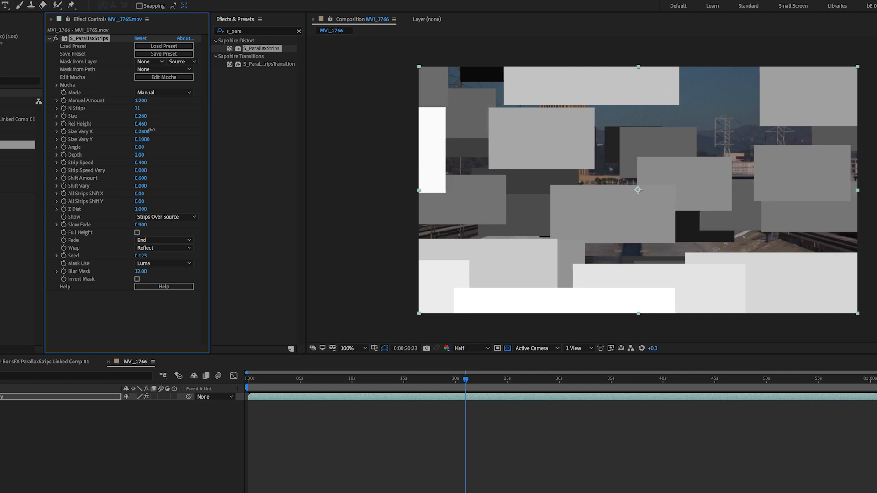
pyautogui.moveTo(142, 139); pyautogui.dragTo(142, 139)
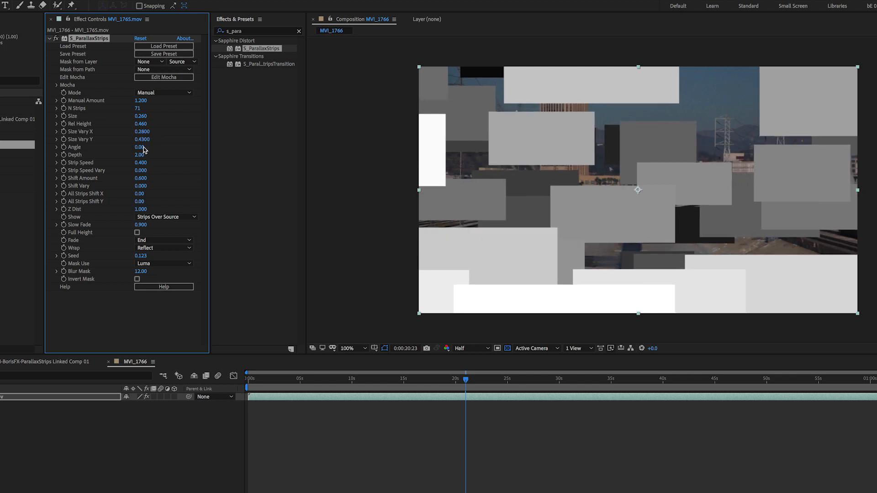
pyautogui.moveTo(142, 147); pyautogui.dragTo(137, 147)
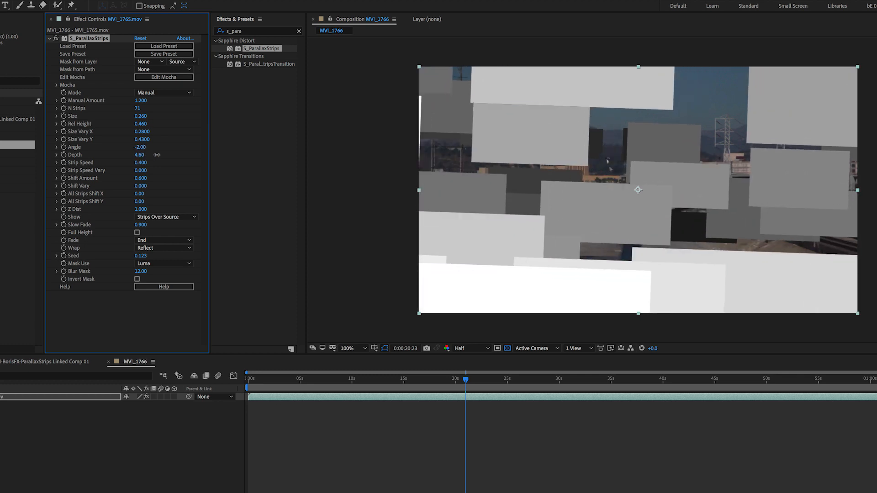
pyautogui.moveTo(141, 155); pyautogui.dragTo(158, 155)
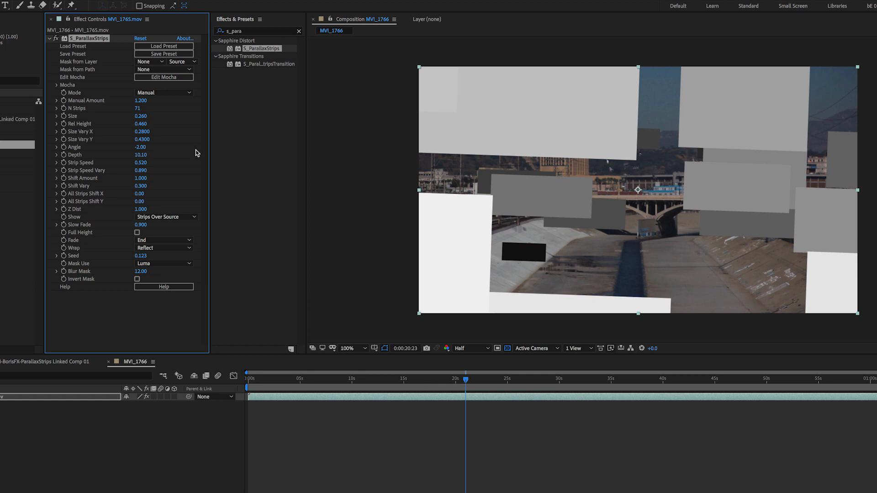
pyautogui.moveTo(147, 199)
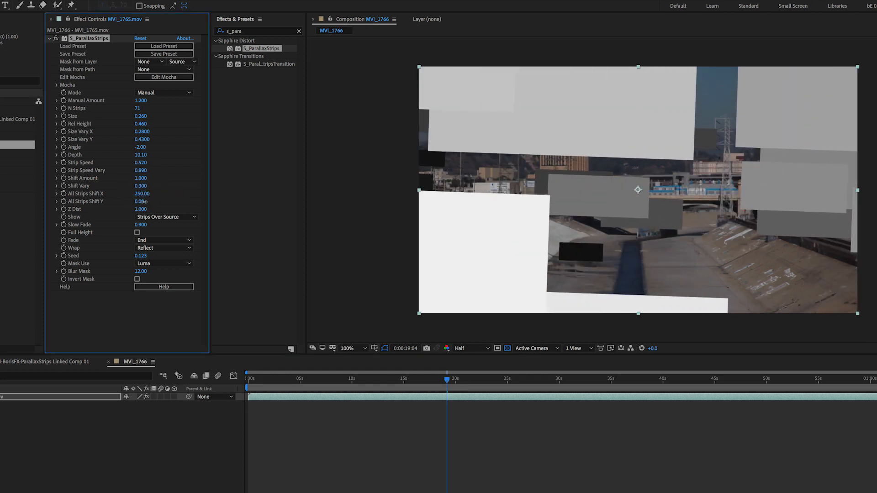
# Step: Shift all strips sideways and scrub Z Dist up, settling it at 1.890
pyautogui.moveTo(142, 202); pyautogui.dragTo(129, 202)
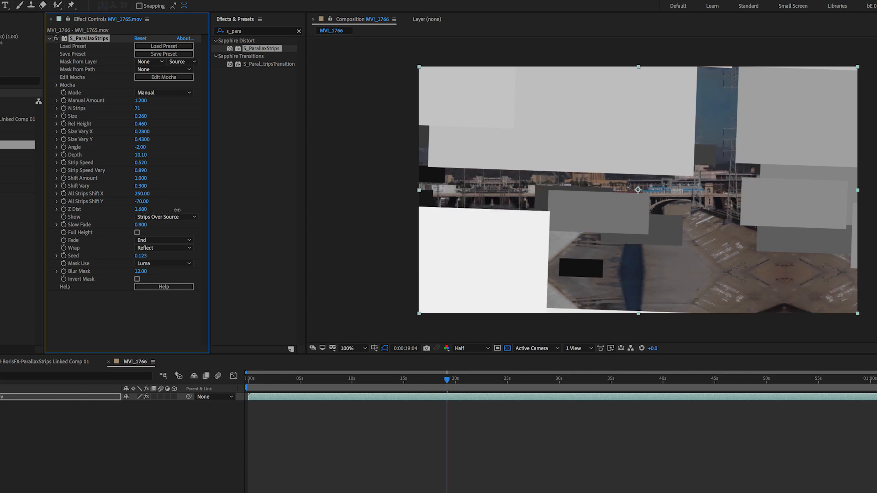
pyautogui.moveTo(141, 208); pyautogui.dragTo(162, 209)
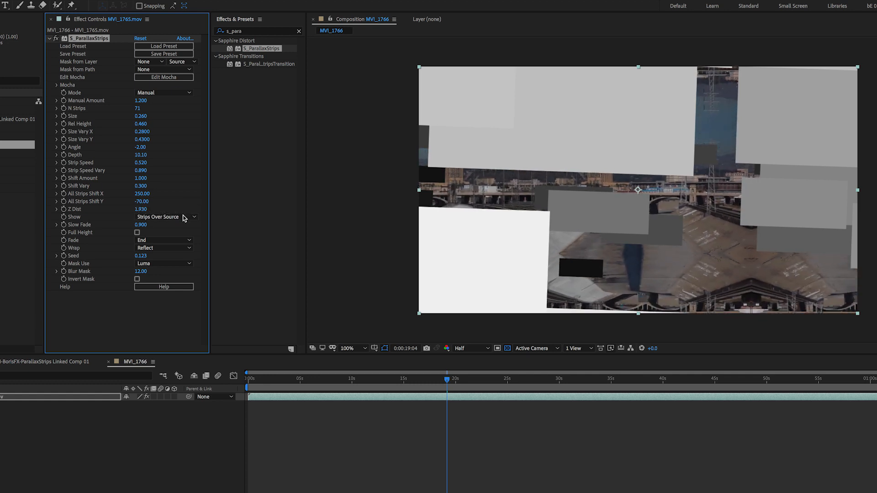
pyautogui.moveTo(141, 209); pyautogui.dragTo(134, 208)
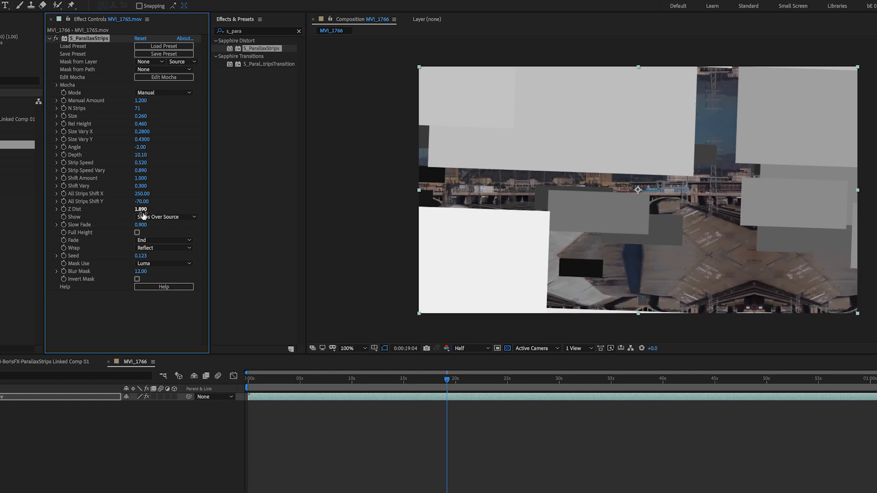
# Step: Cycle Show between Result, Strips Over Source and Strips Over Black
pyautogui.click(162, 217)
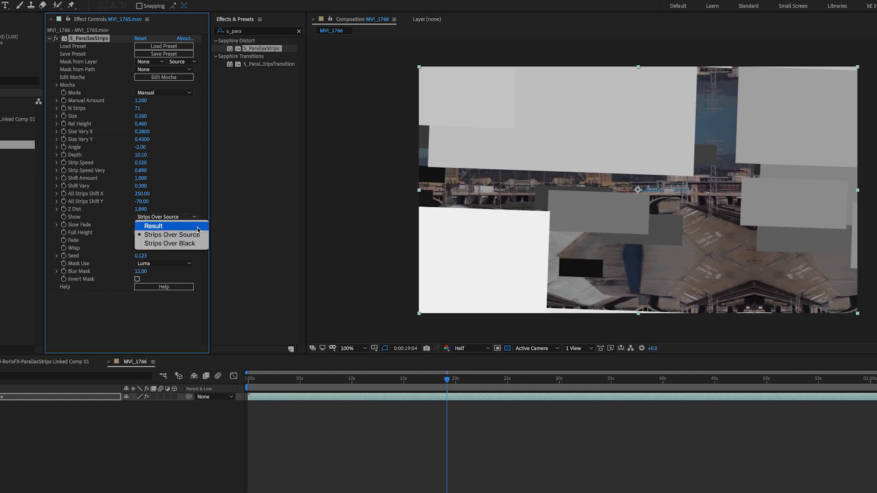
pyautogui.click(153, 226)
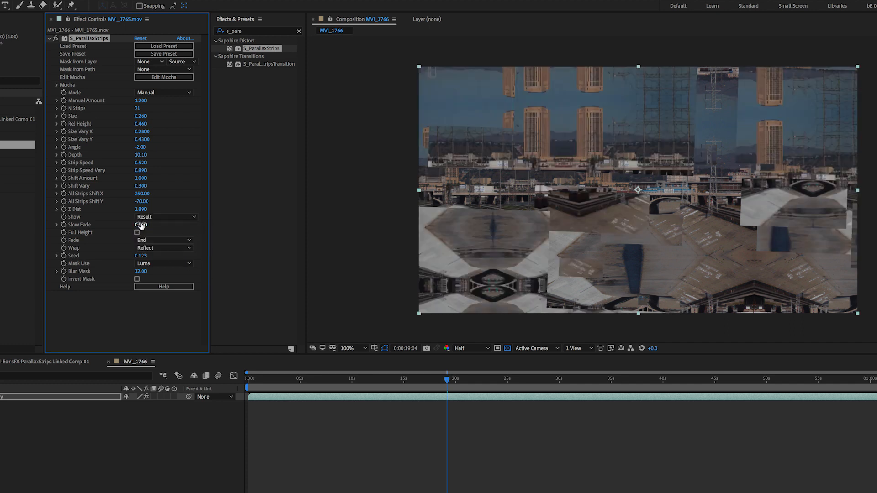
pyautogui.moveTo(141, 224); pyautogui.dragTo(166, 219)
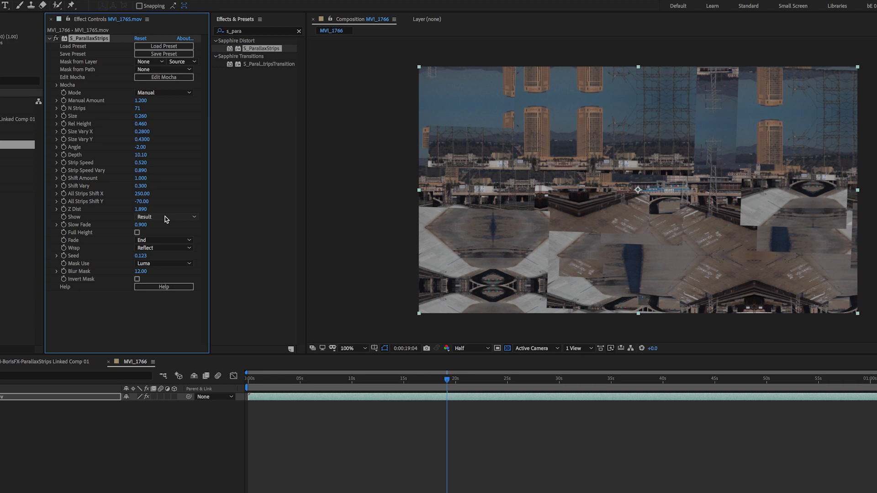
pyautogui.click(165, 217)
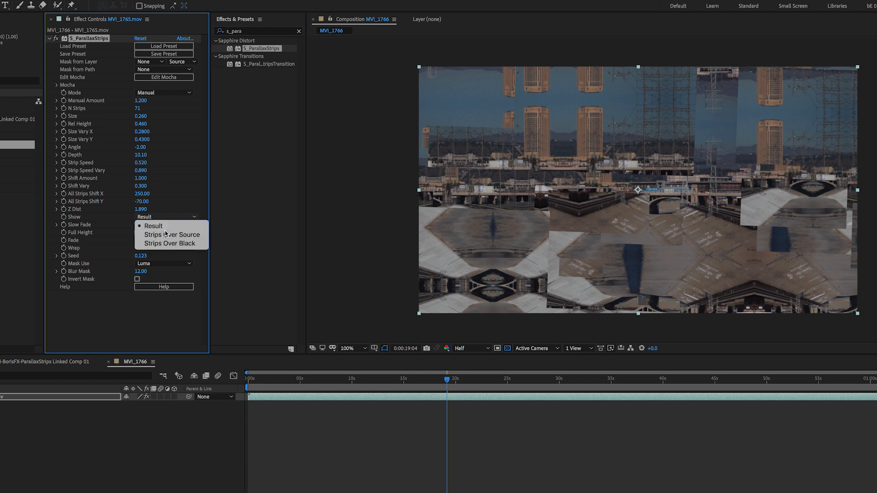
pyautogui.click(169, 243)
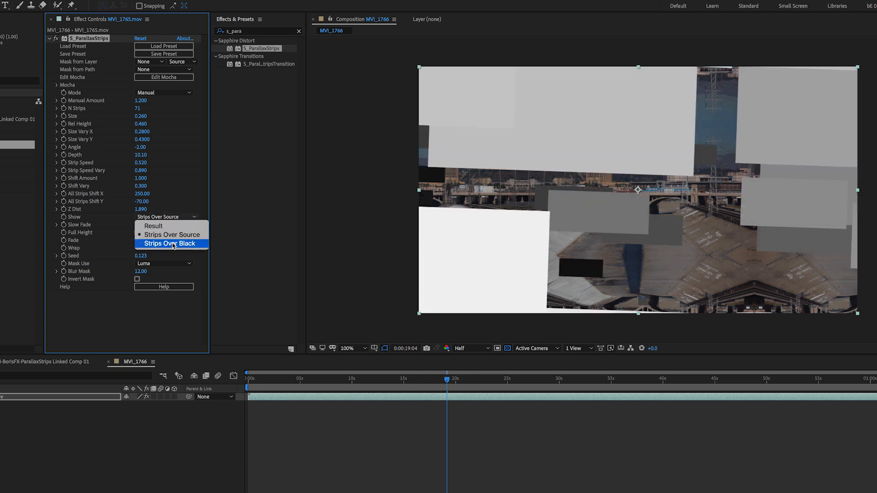
pyautogui.click(170, 243)
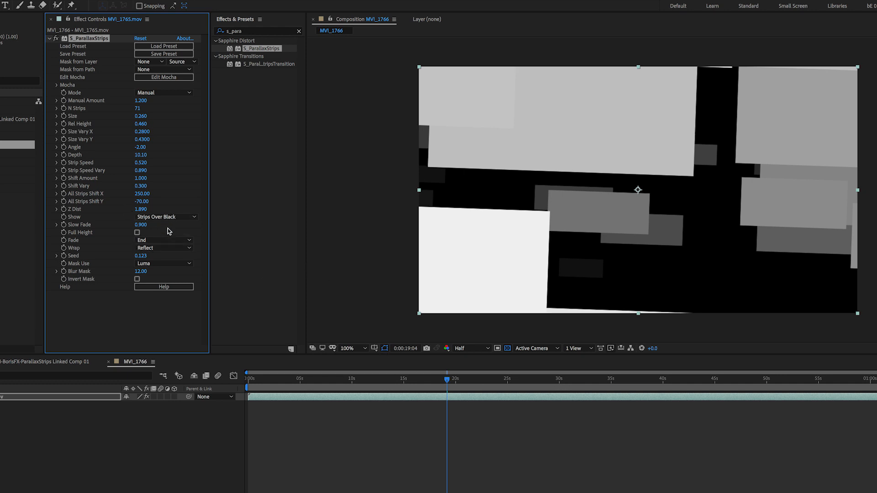
# Step: Set Slow Fade to 0.890, switch Mode to Automatic and move the playhead later
pyautogui.moveTo(142, 225); pyautogui.dragTo(153, 225)
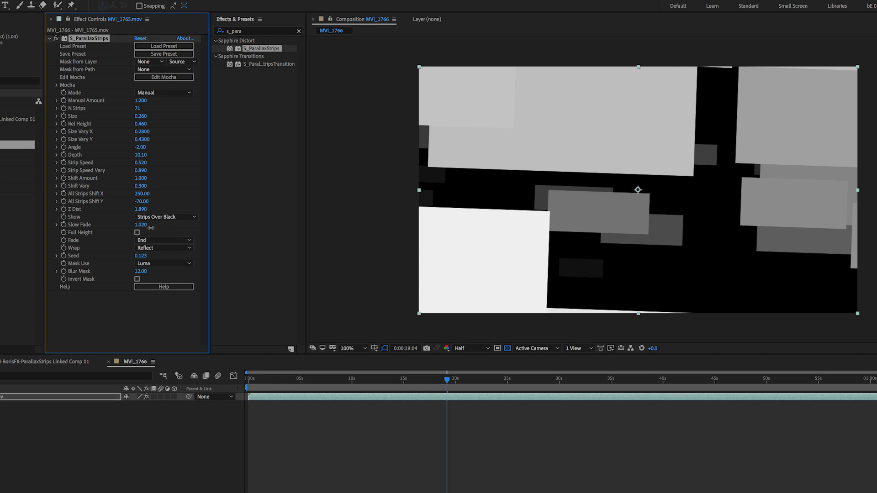
pyautogui.moveTo(141, 224); pyautogui.dragTo(139, 224)
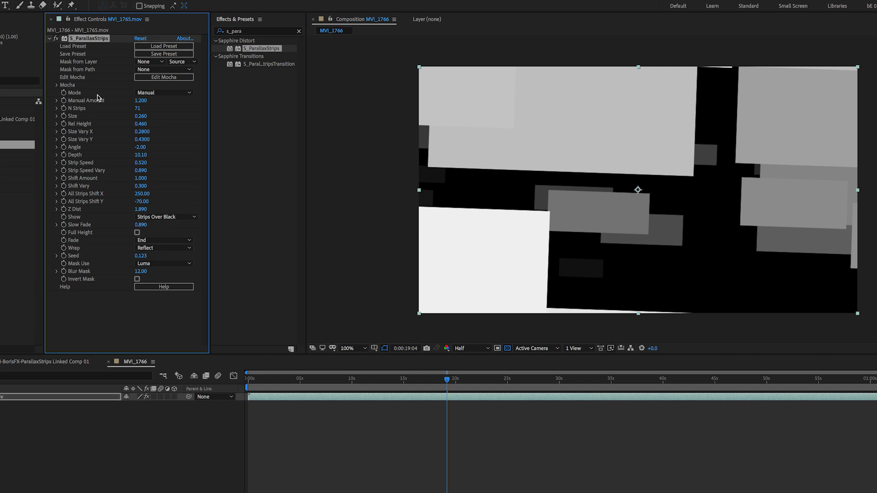
pyautogui.click(163, 93)
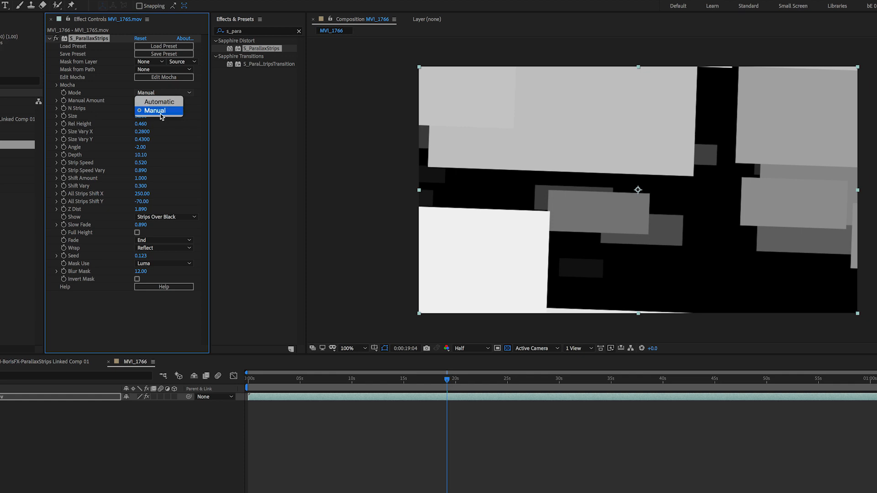
pyautogui.click(159, 102)
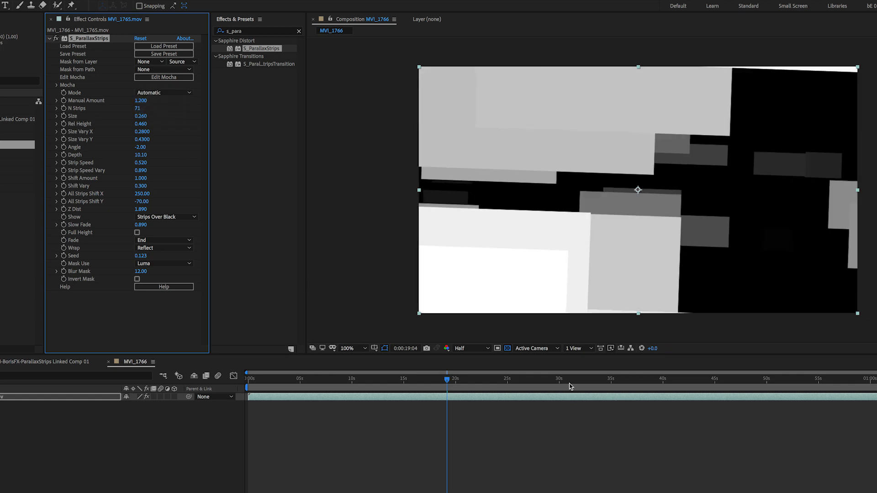
pyautogui.click(165, 217)
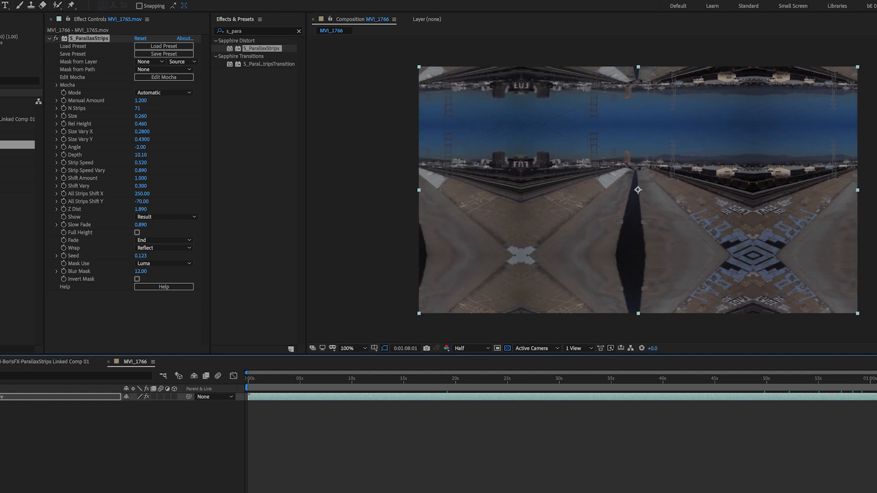
pyautogui.click(675, 380)
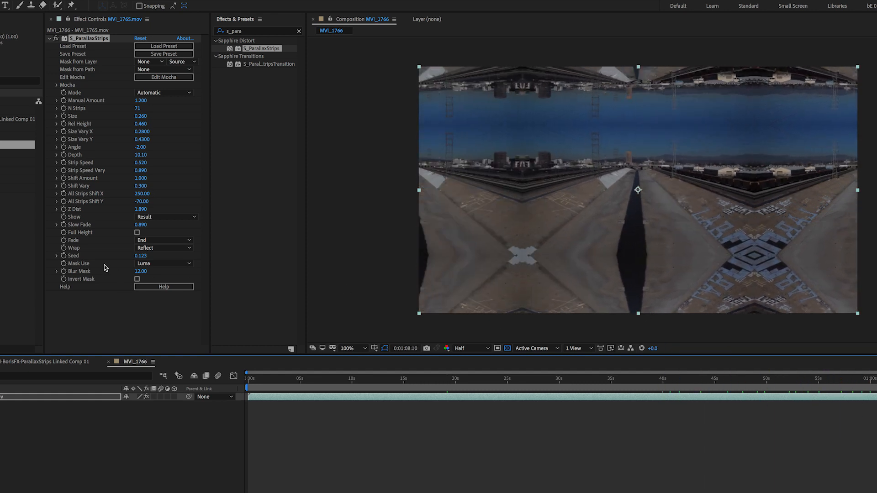
# Step: Toggle Full Height strips on and off over the source, then choose a Fade direction
pyautogui.click(137, 232)
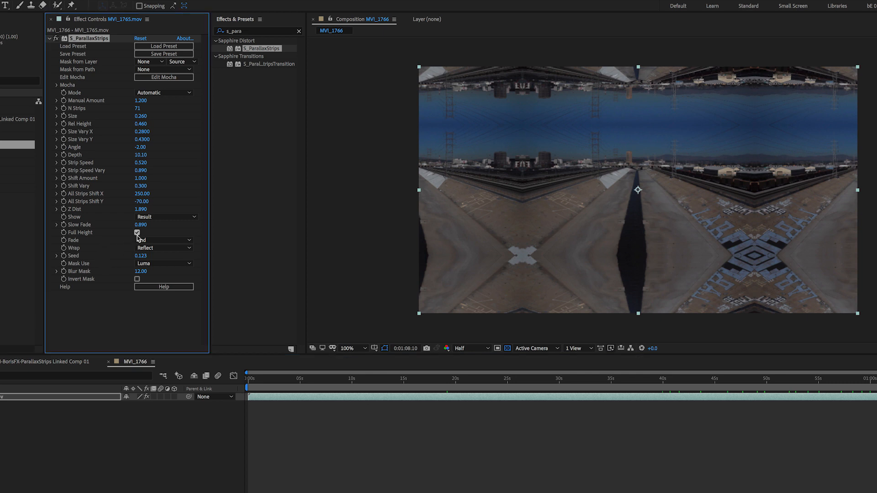
pyautogui.click(165, 217)
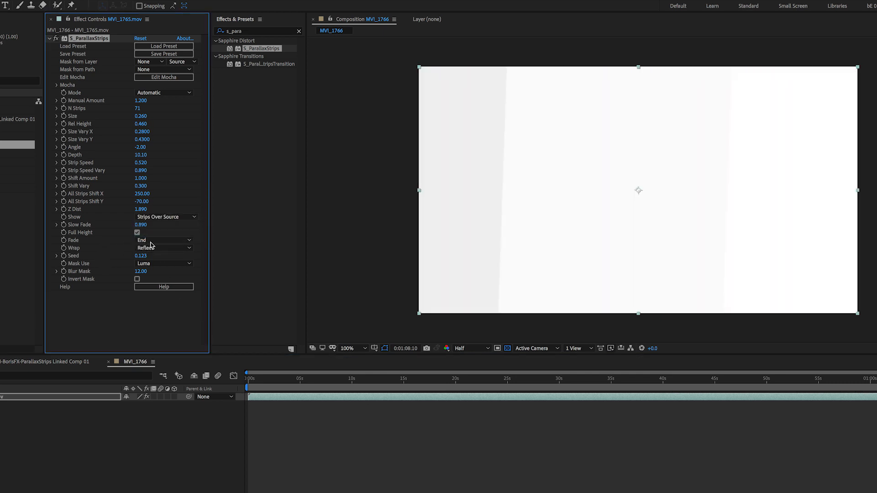
pyautogui.click(137, 232)
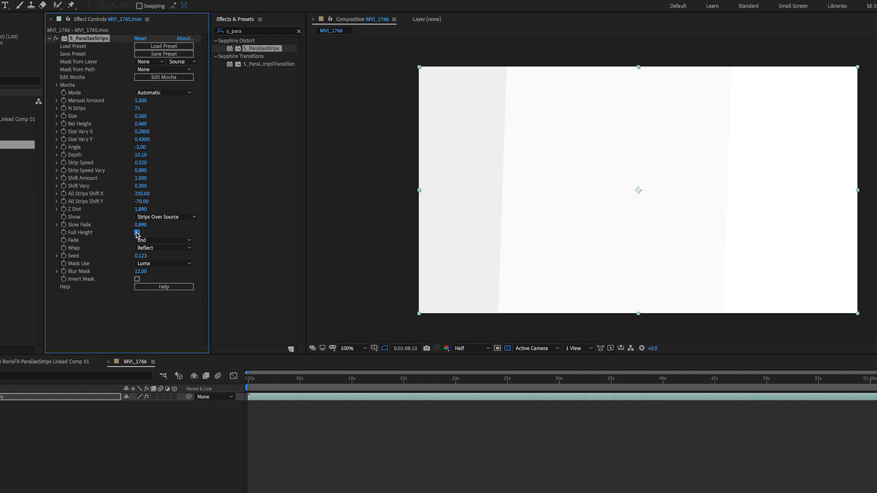
pyautogui.click(164, 240)
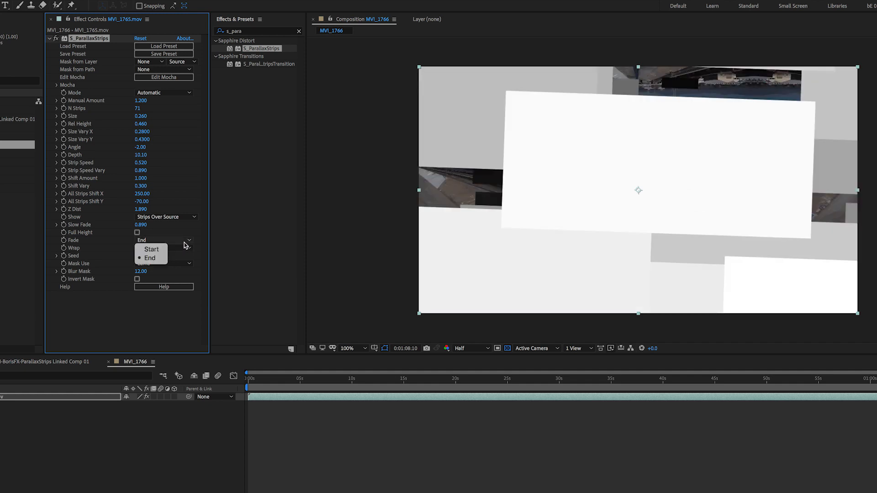
pyautogui.click(164, 247)
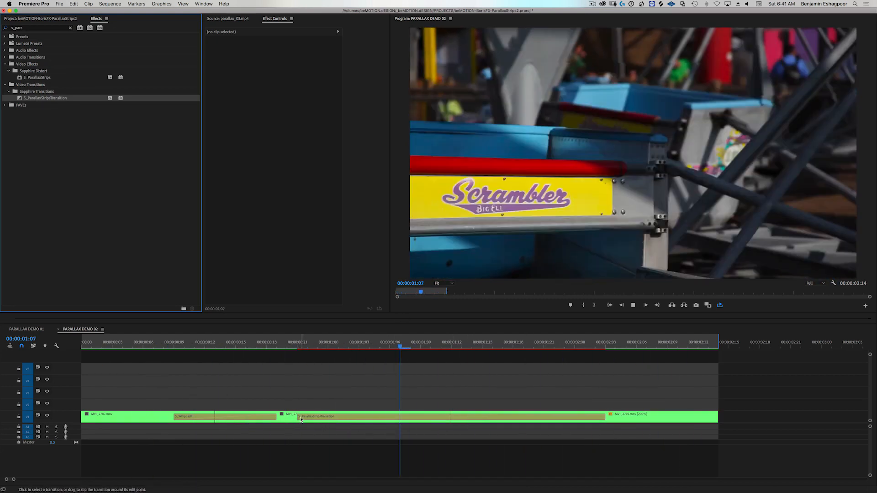
# Step: Select the timeline transition and try Linear Strips and the Trans Amount Auto Trans options
pyautogui.click(317, 416)
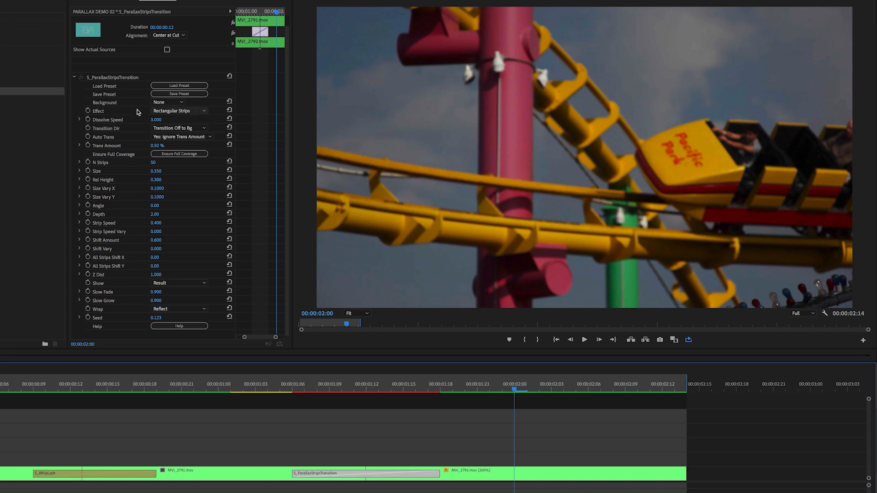
pyautogui.click(179, 110)
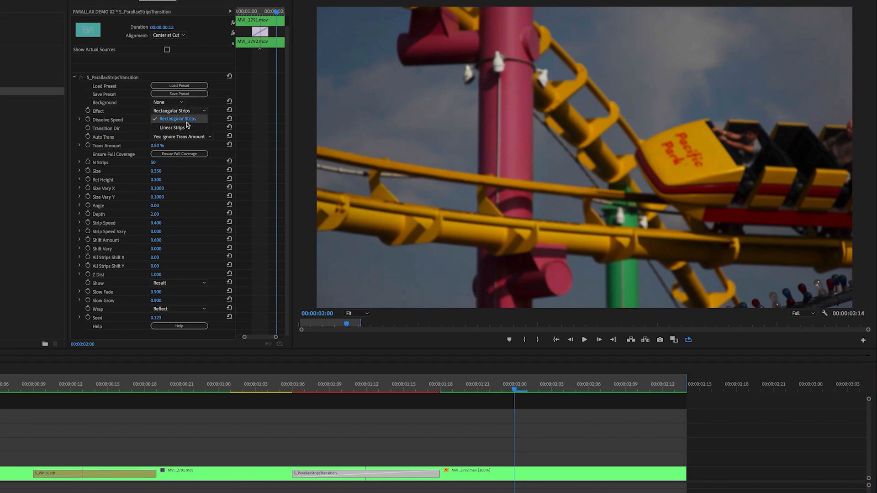
pyautogui.click(172, 127)
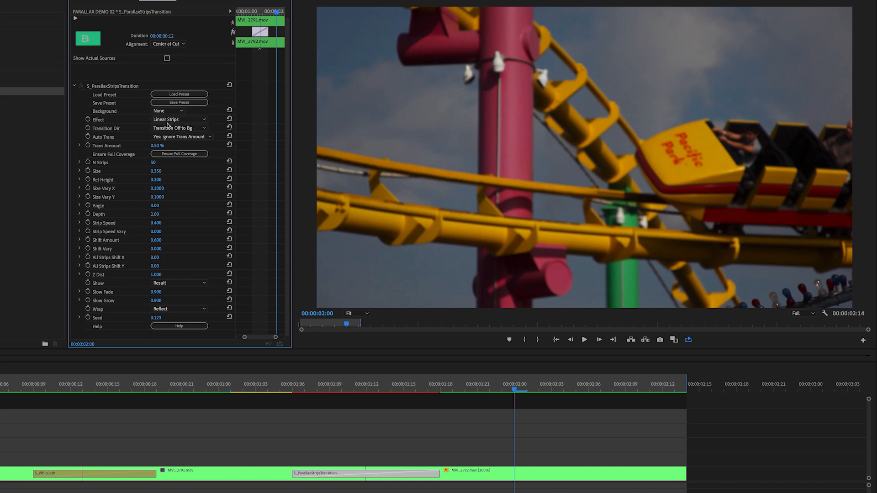
pyautogui.click(179, 127)
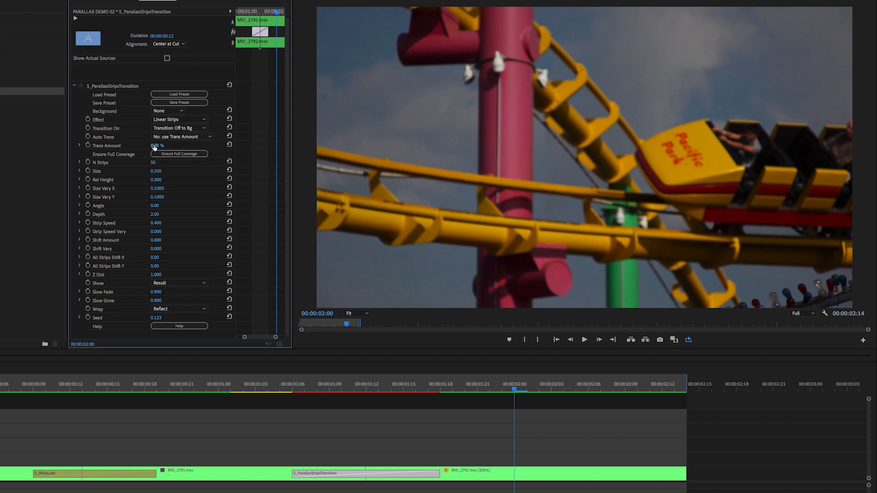
pyautogui.click(180, 137)
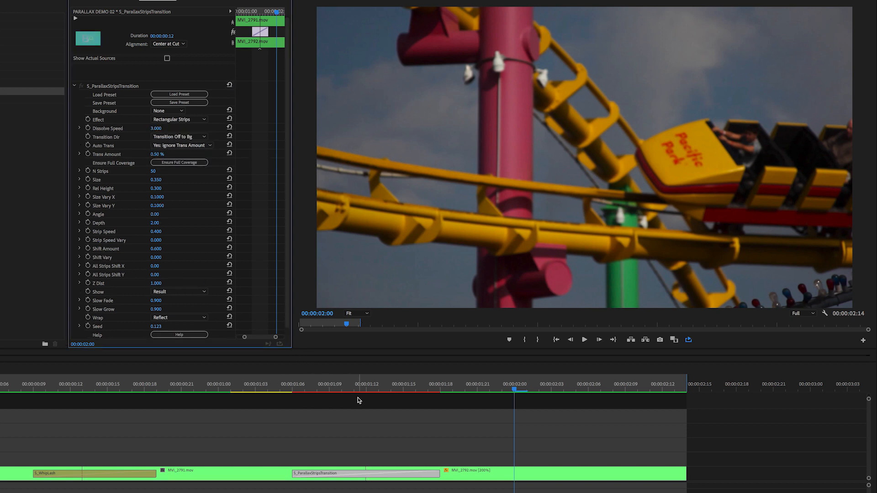
# Step: Enable Ensure Full Coverage and set the transition's Show to Strips Over Source
pyautogui.click(354, 389)
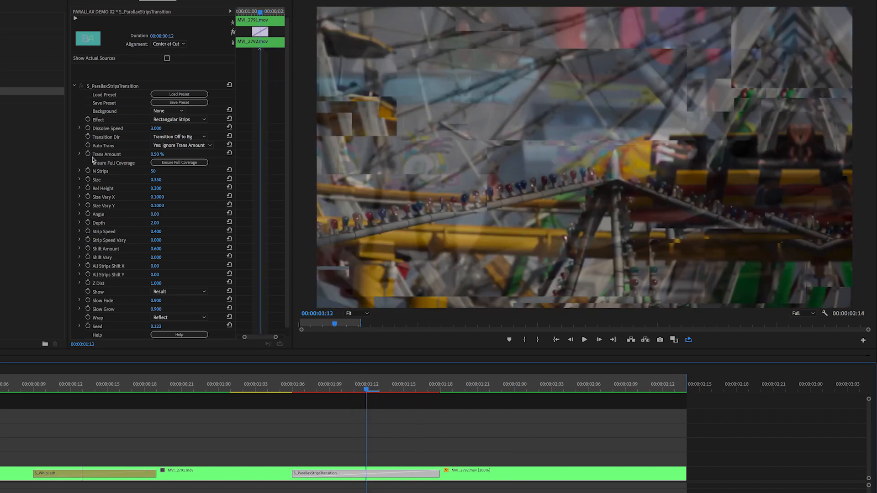
pyautogui.moveTo(179, 162)
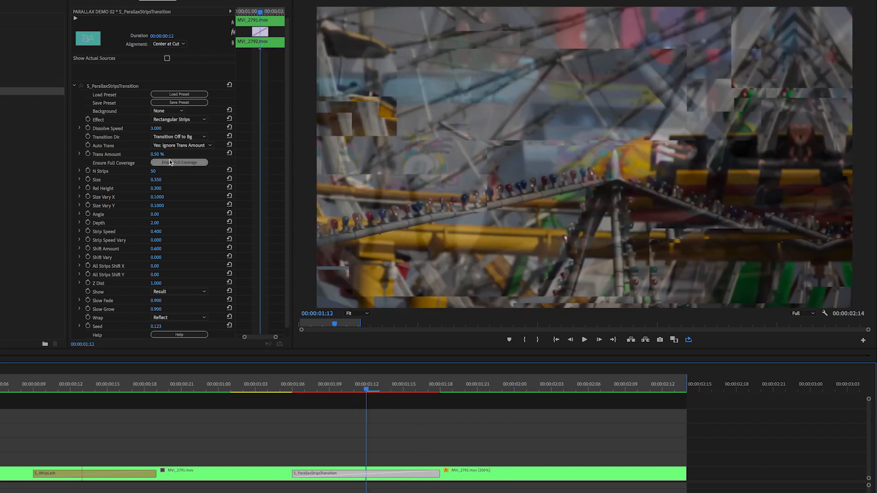
pyautogui.click(179, 291)
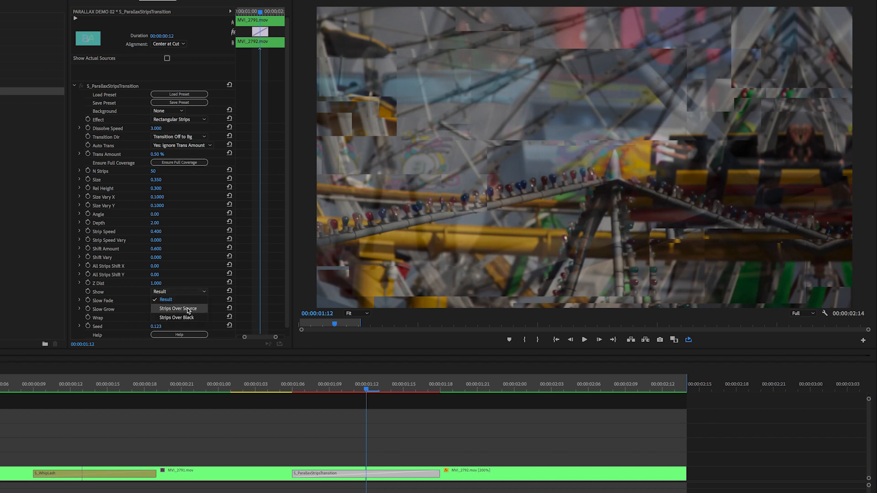
pyautogui.click(177, 309)
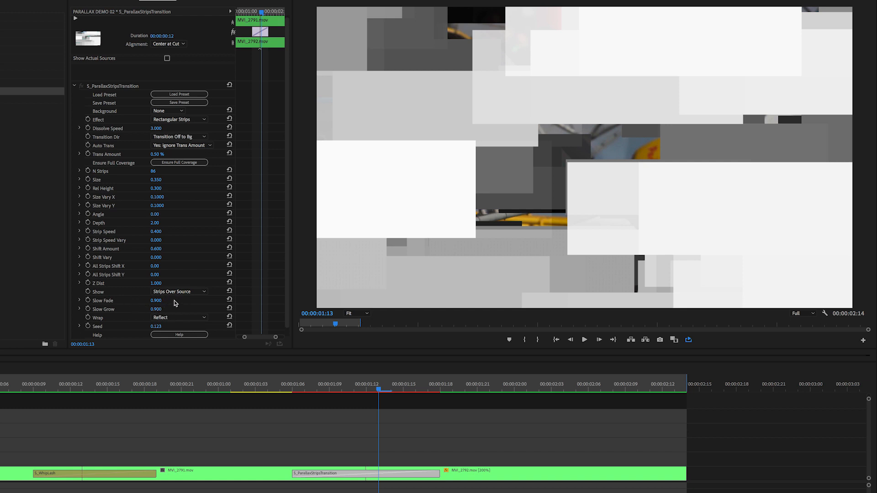
# Step: Set Slow Fade to 0.000, Show back to Result, and begin adjusting Slow Grow
pyautogui.click(155, 301)
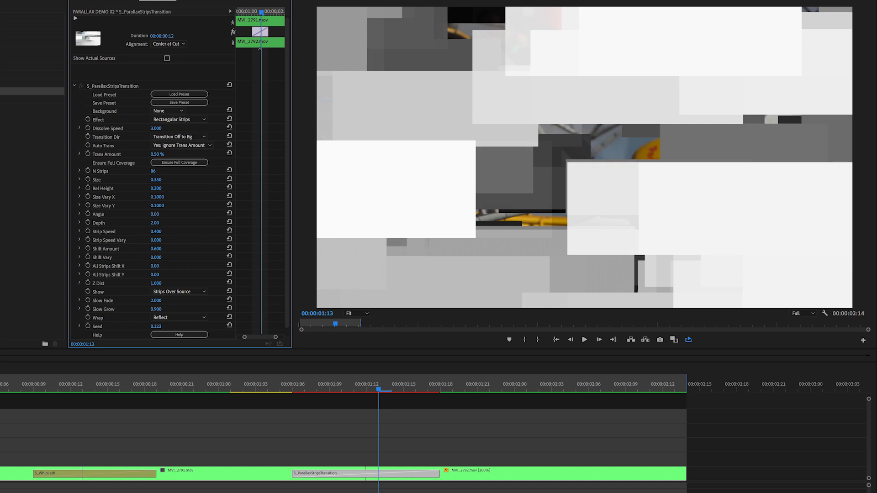
pyautogui.click(179, 292)
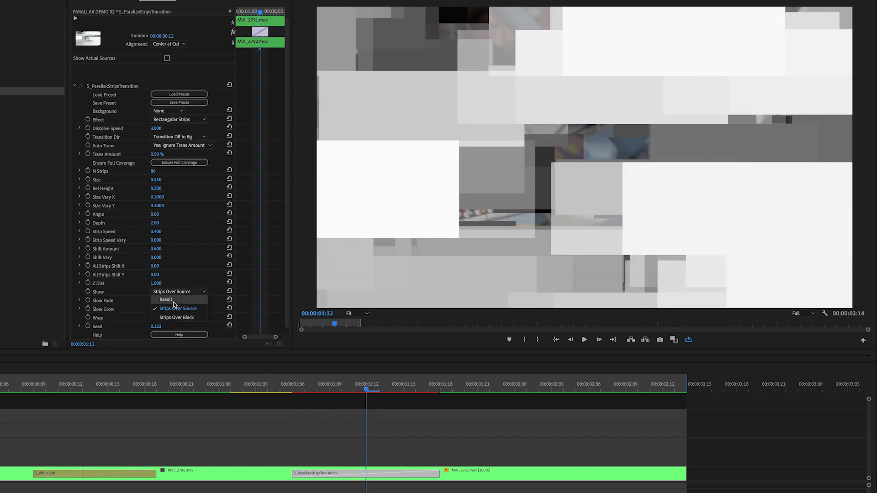
pyautogui.click(165, 299)
pyautogui.write('0')
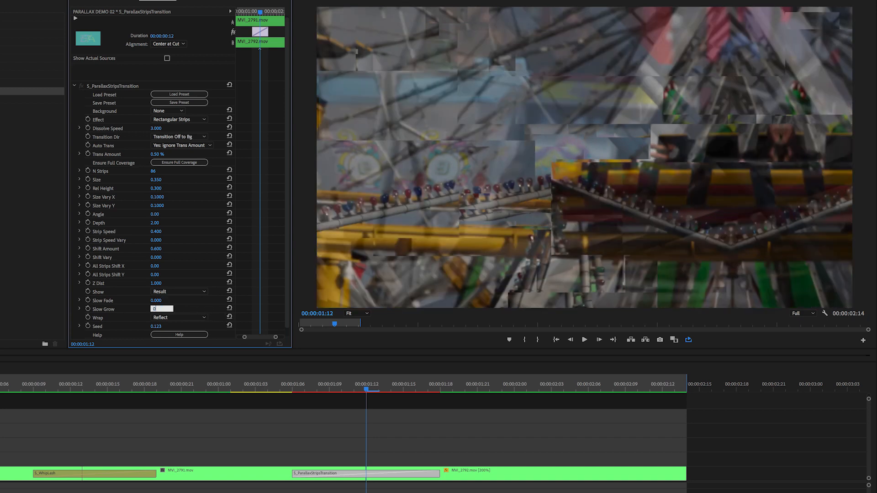
pyautogui.click(341, 389)
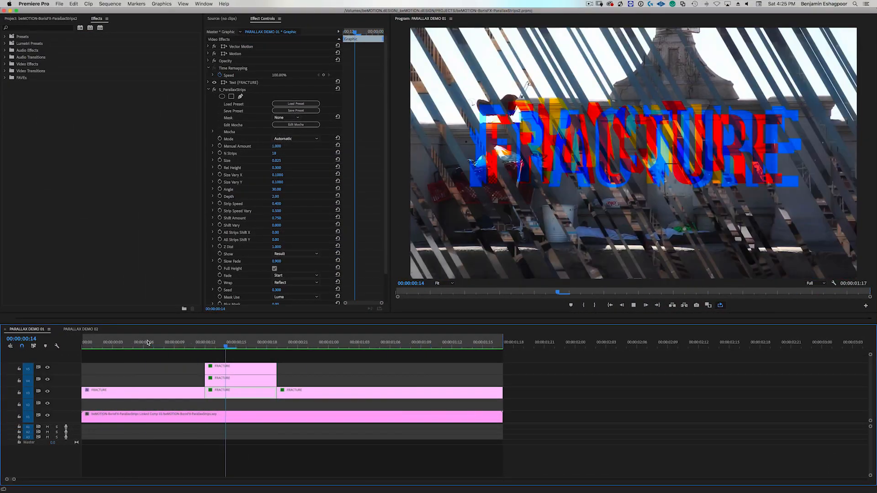
# Step: Play the PARALLAX DEMO 01 sequence and scrub through the fractured FRACTURE text
pyautogui.click(298, 347)
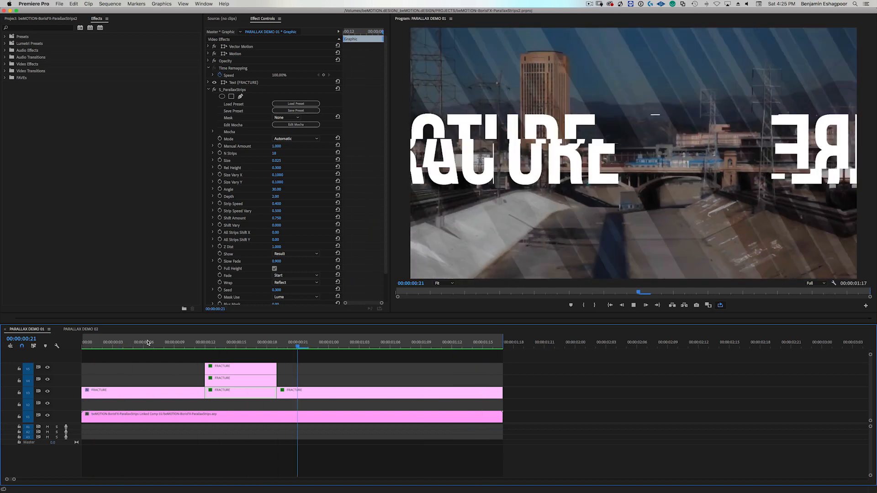
pyautogui.click(370, 347)
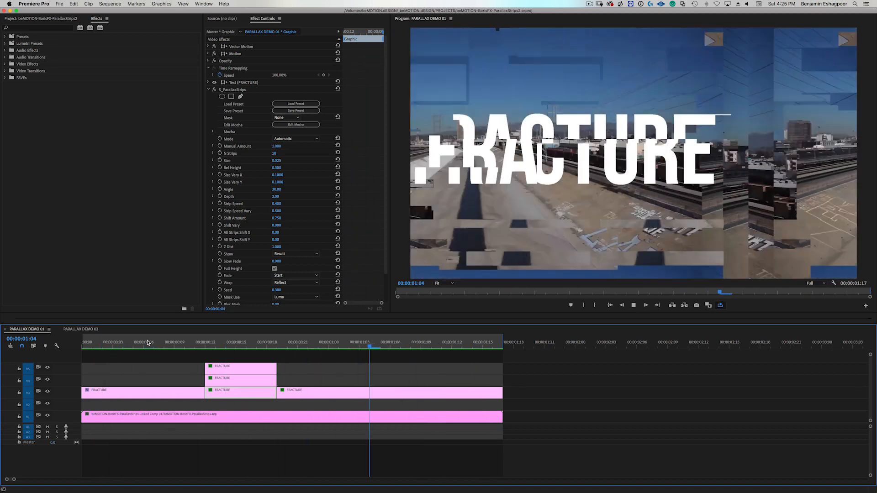
pyautogui.click(441, 347)
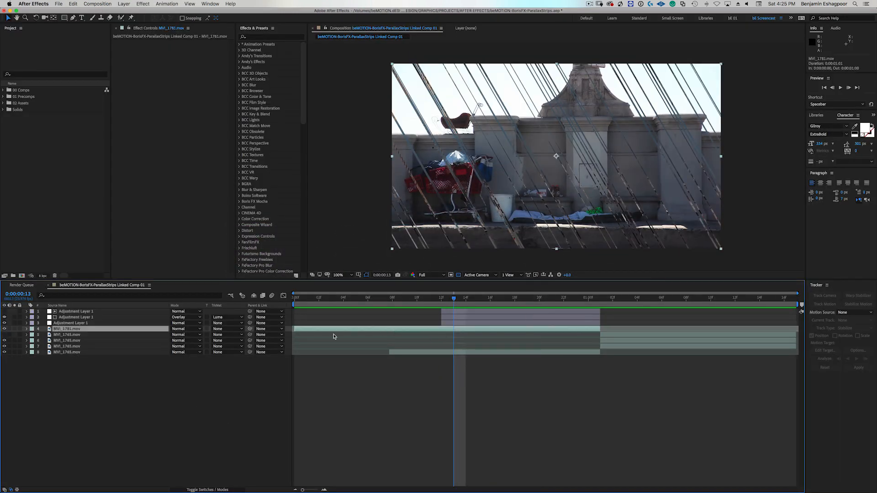
# Step: Select Adjustment Layer 1 to show S_ParallaxStripsTransition with its keyframed Trans Amount
pyautogui.click(75, 323)
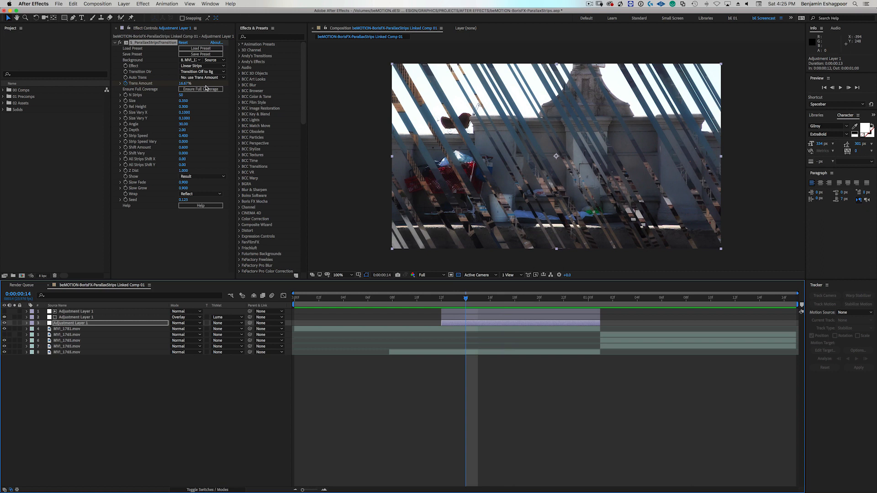
pyautogui.click(201, 66)
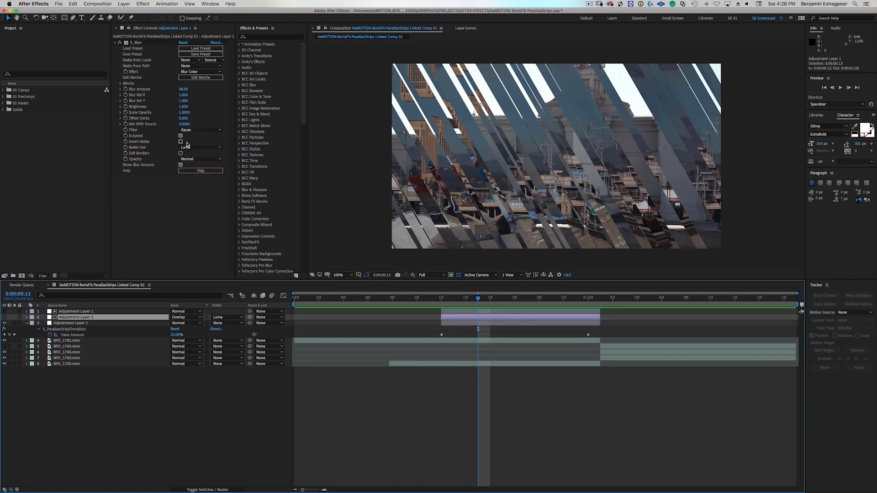
# Step: Review the adjustment layer's Show modes in Effect Controls
pyautogui.click(72, 311)
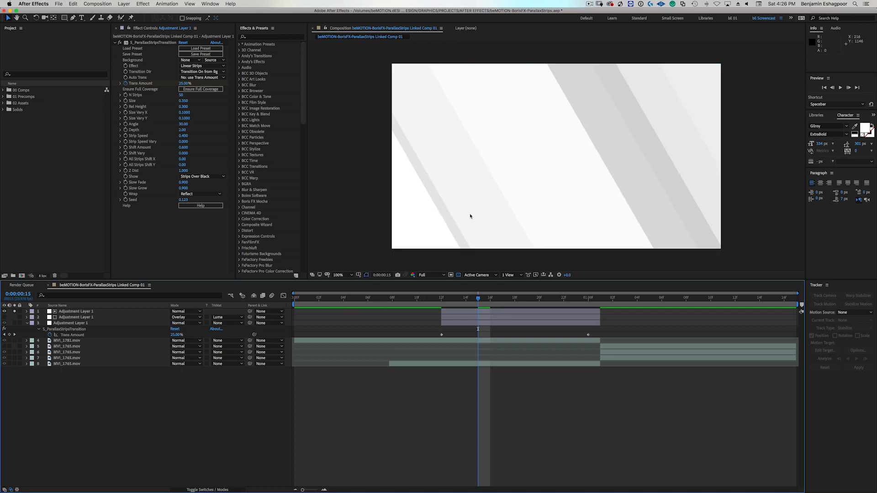
pyautogui.click(75, 312)
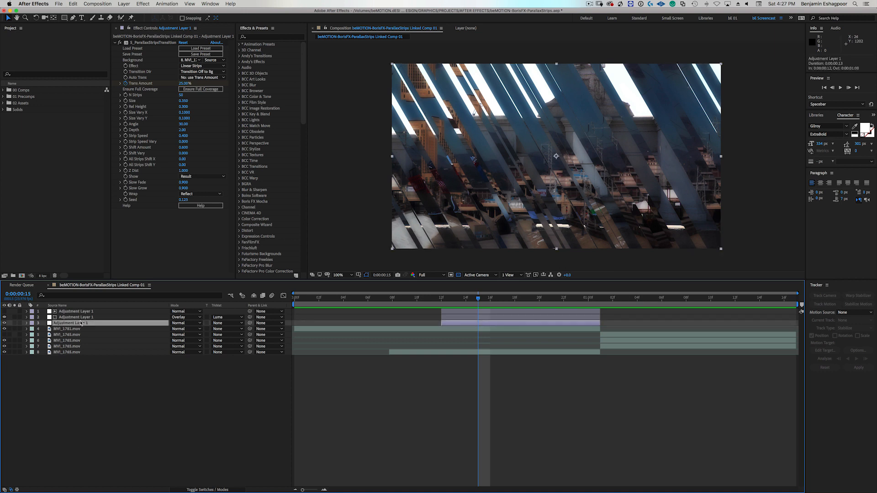
pyautogui.click(201, 177)
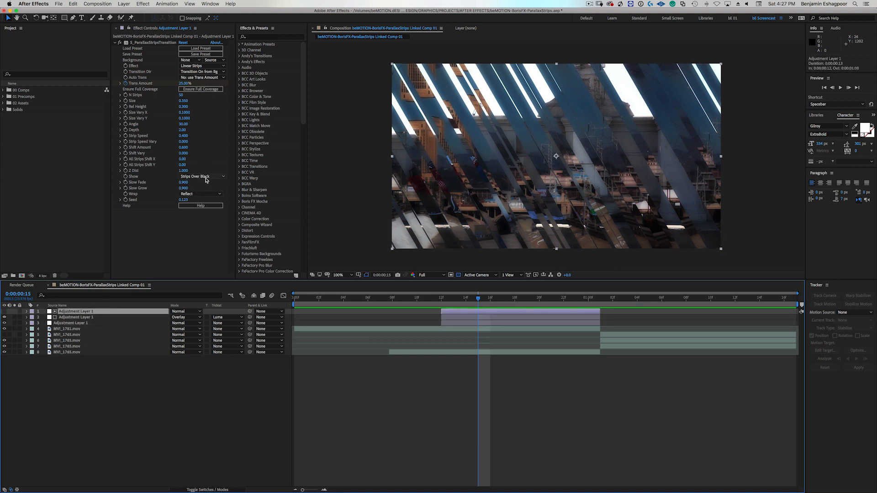
pyautogui.click(202, 177)
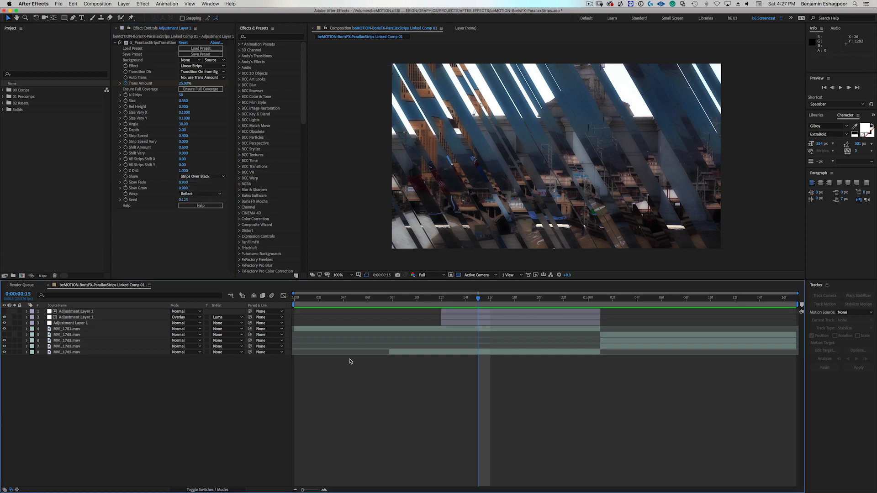
# Step: Select clip MVI_1765 and collapse its effects, leaving S_ParallaxStrips 2 expanded
pyautogui.click(649, 297)
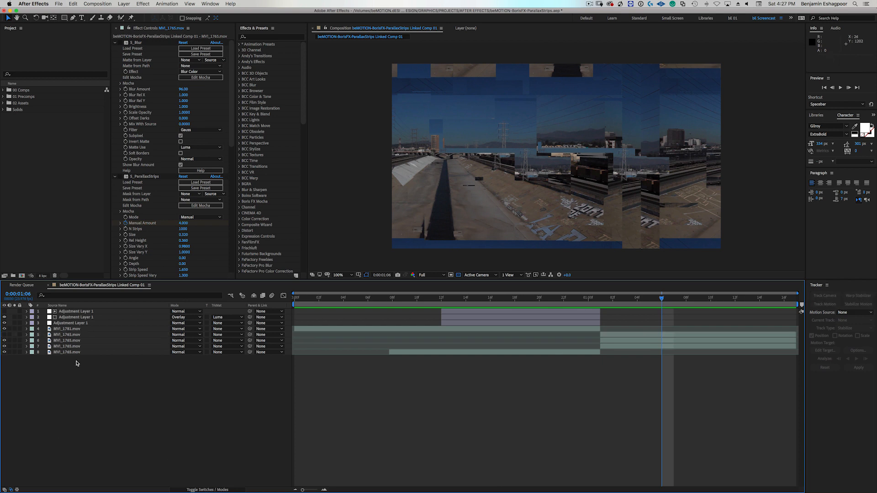
pyautogui.click(84, 335)
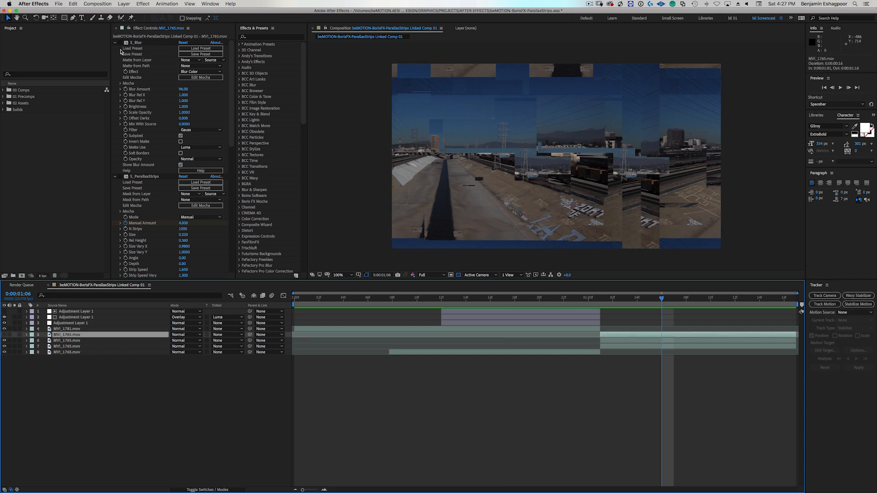
pyautogui.click(116, 43)
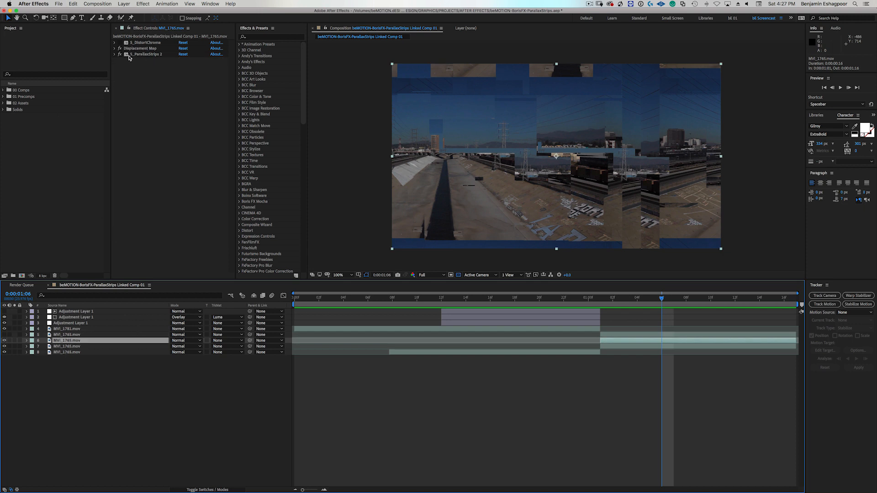
pyautogui.click(114, 54)
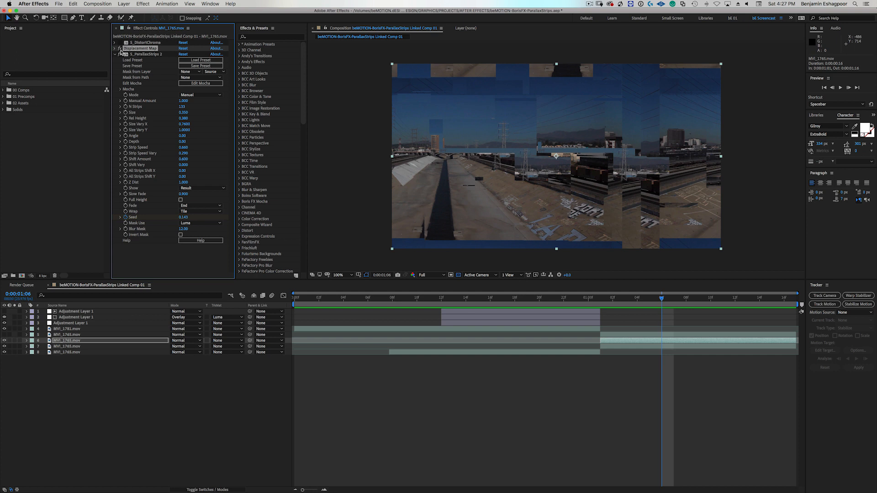
# Step: Expand Displacement Map and S_ParallaxStrips 2, then reveal the animated Seed keyframes on MVI_1765
pyautogui.click(115, 48)
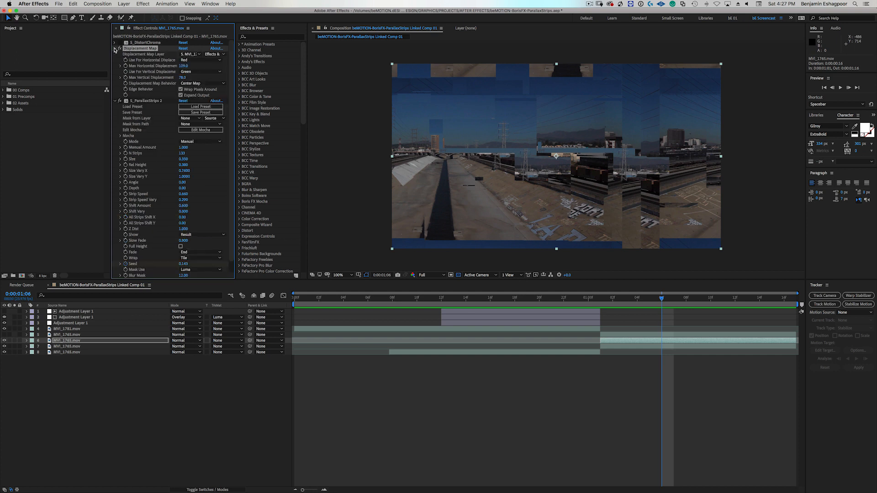
pyautogui.click(115, 48)
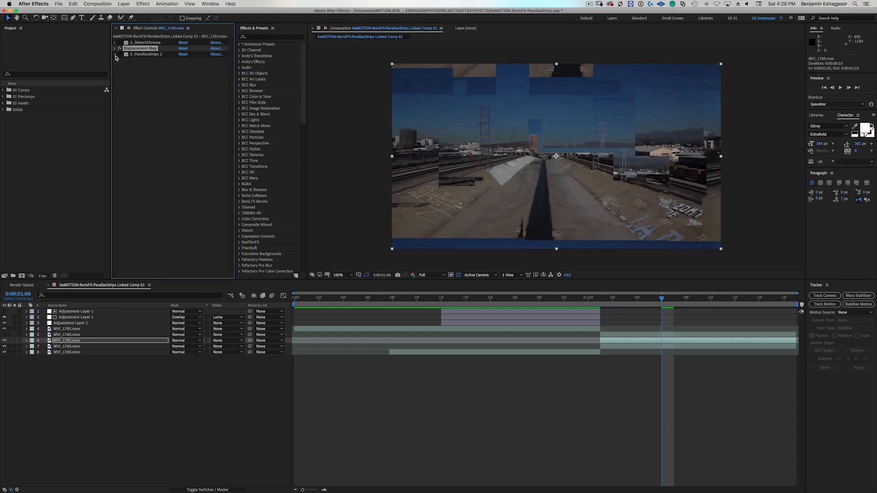
pyautogui.click(115, 55)
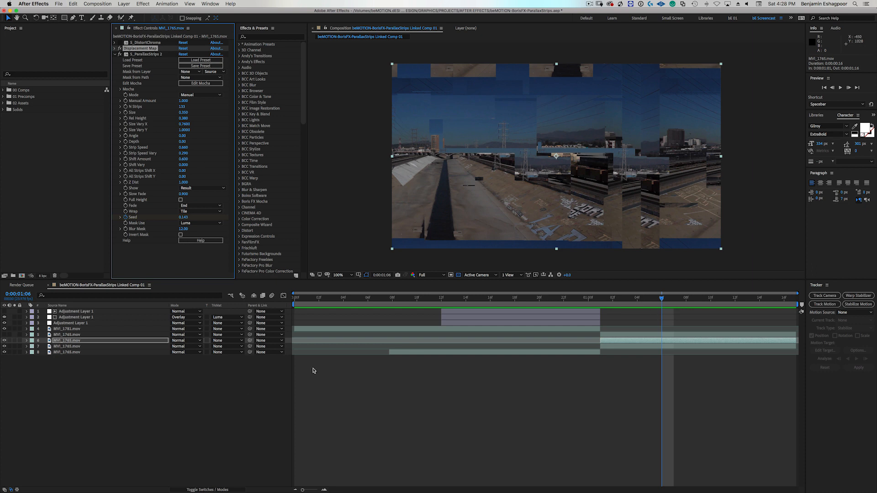
pyautogui.click(25, 341)
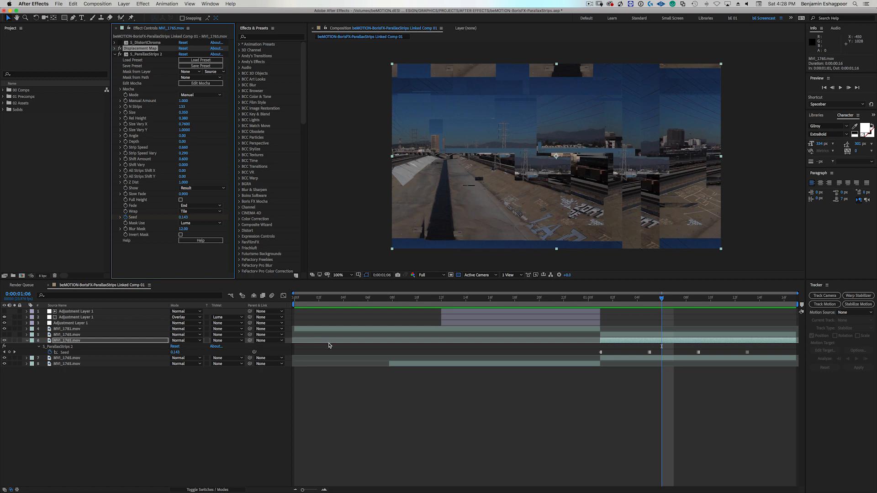
pyautogui.click(675, 297)
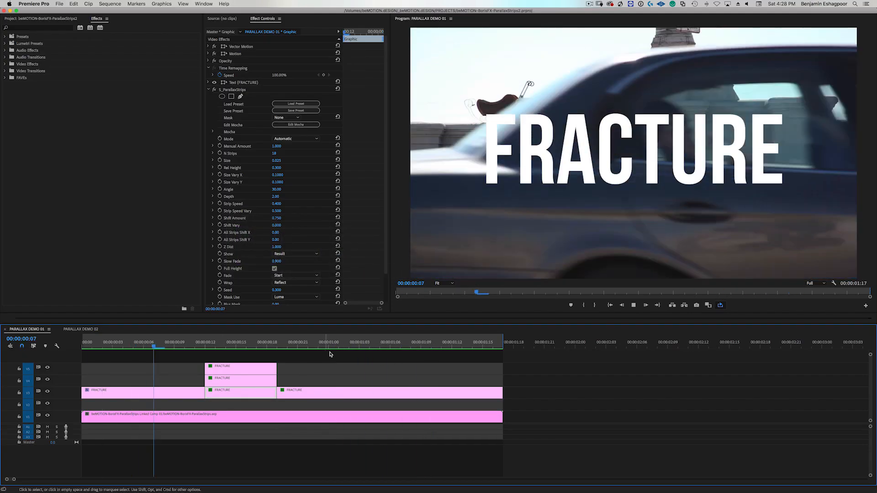
# Step: Scrub through the FRACTURE title to preview its RGB fracture animation
pyautogui.click(227, 342)
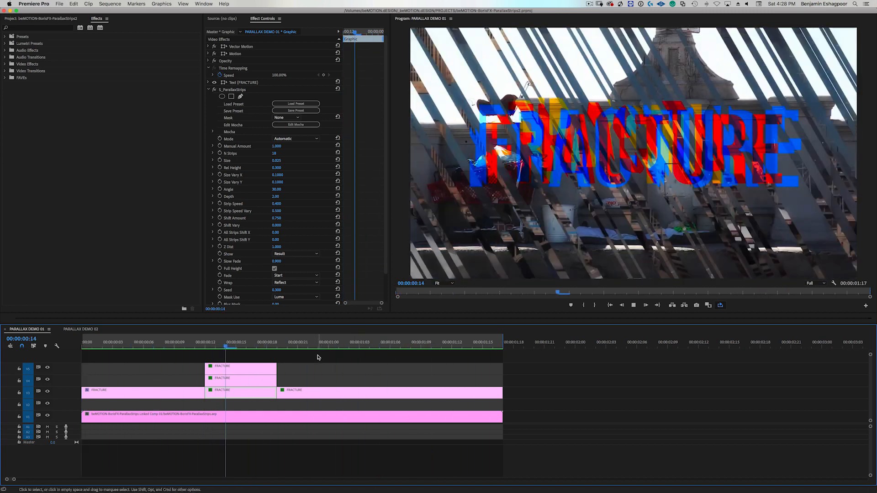
pyautogui.click(298, 342)
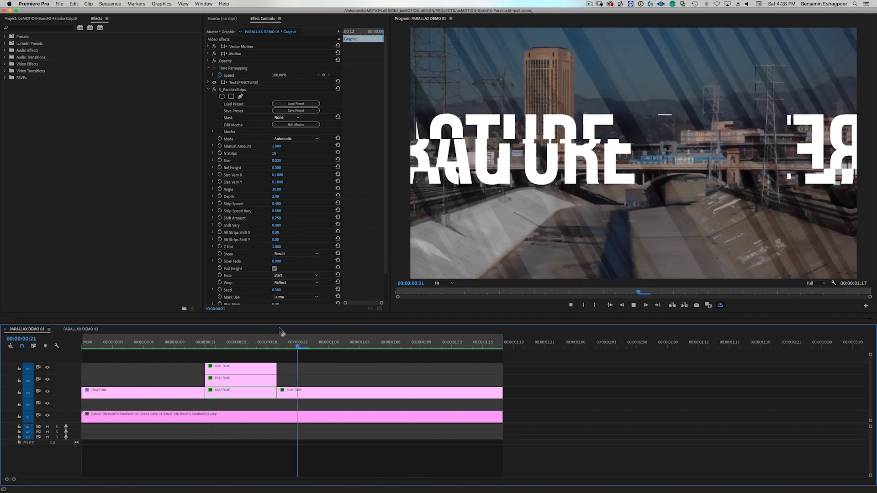
pyautogui.click(370, 347)
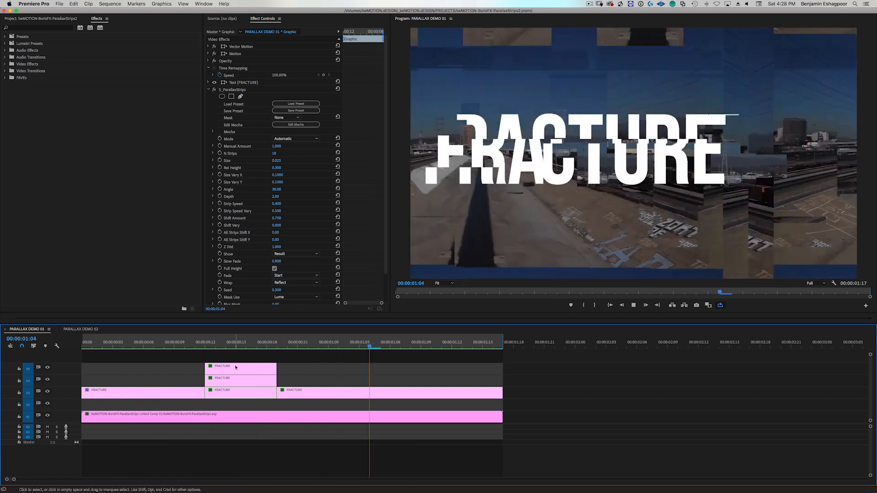
pyautogui.click(247, 342)
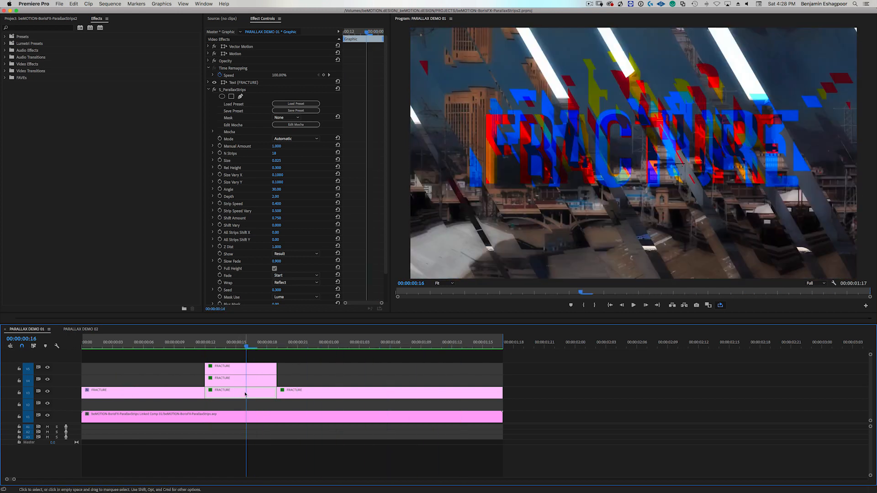
# Step: Set the FRACTURE title's Fill swatch from blue to orange in its Text settings
pyautogui.click(208, 83)
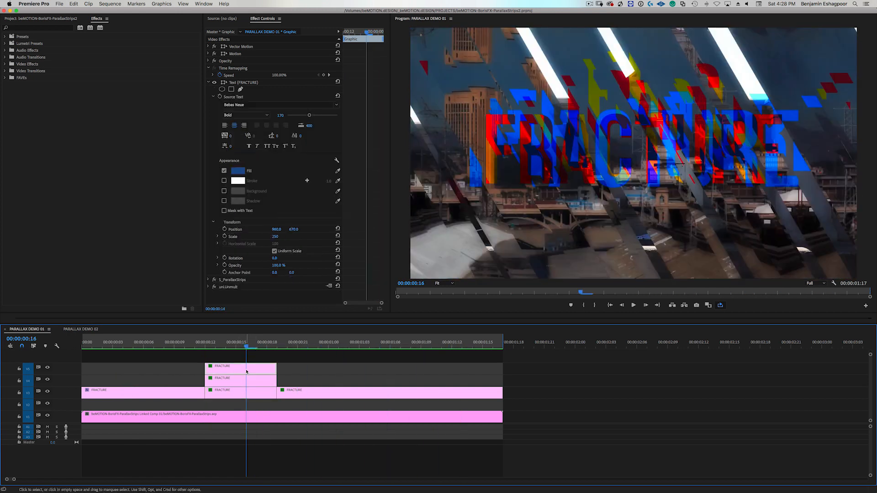
pyautogui.click(238, 171)
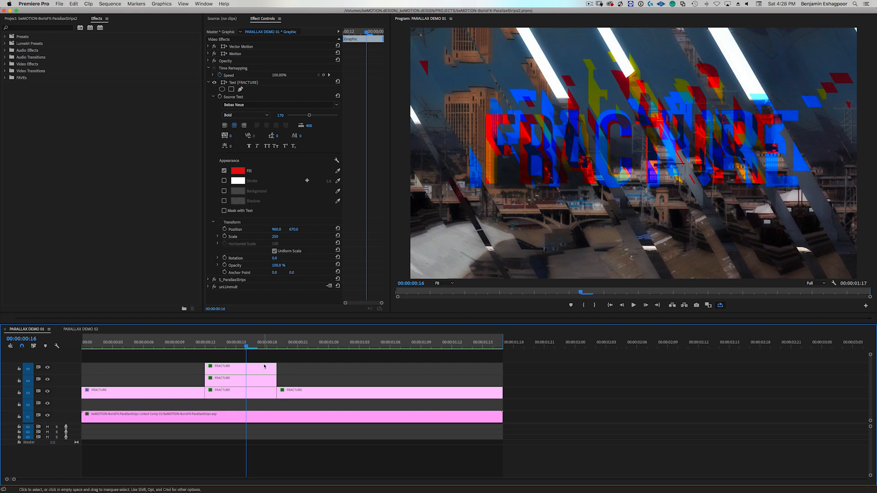
pyautogui.click(238, 170)
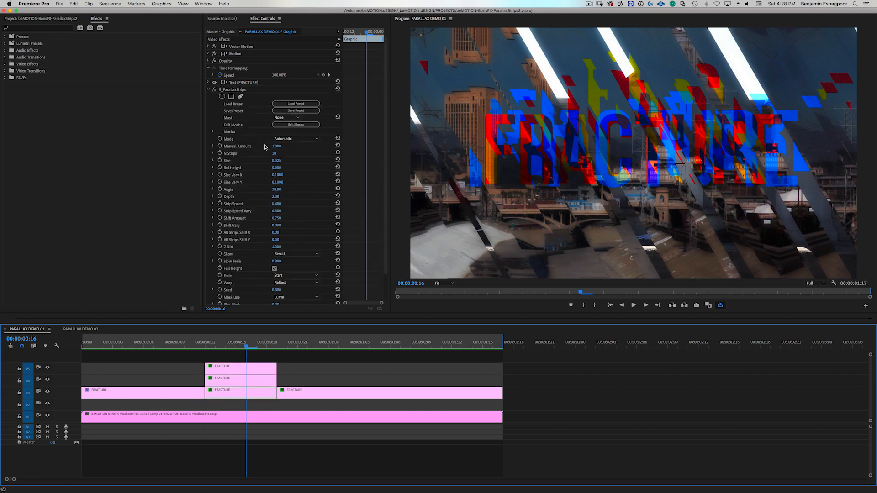
pyautogui.click(218, 83)
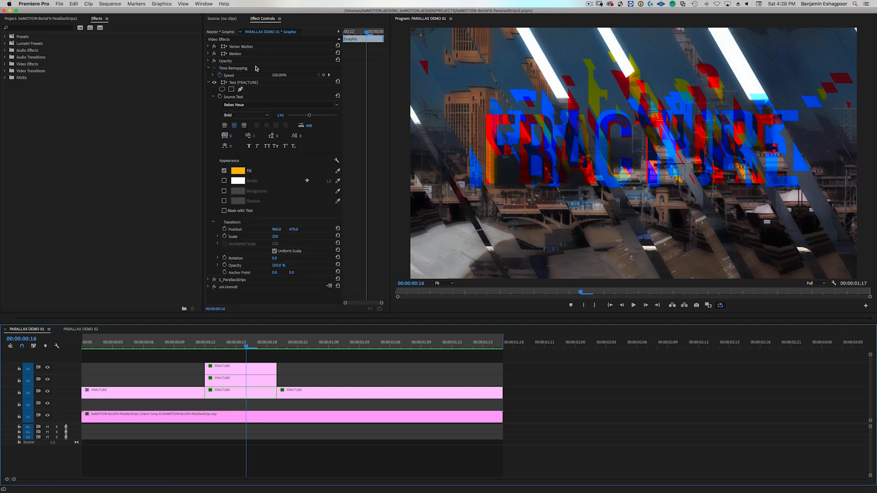
pyautogui.click(214, 82)
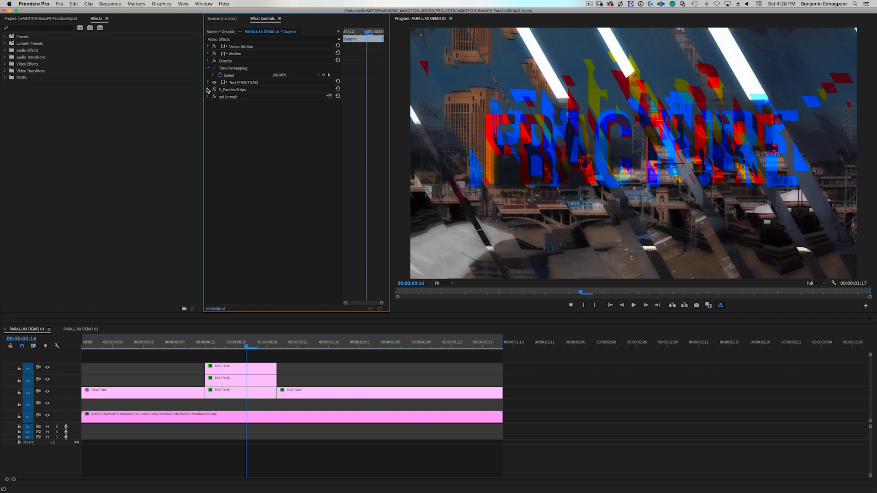
# Step: Hide the background footage tracks so the fractured title plays alone on black
pyautogui.click(208, 90)
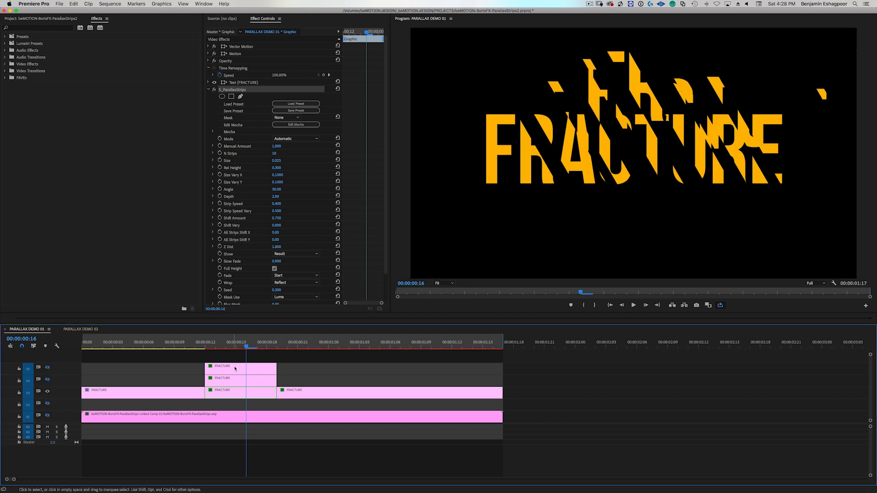
pyautogui.click(225, 351)
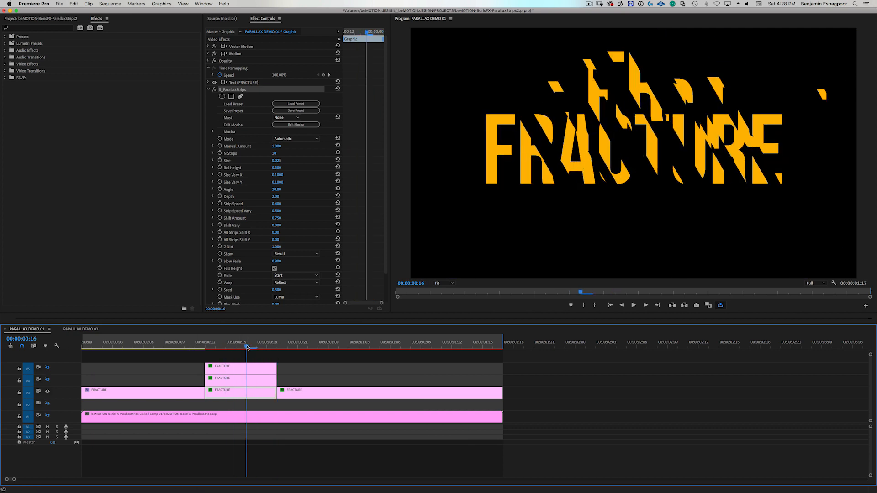
pyautogui.click(246, 346)
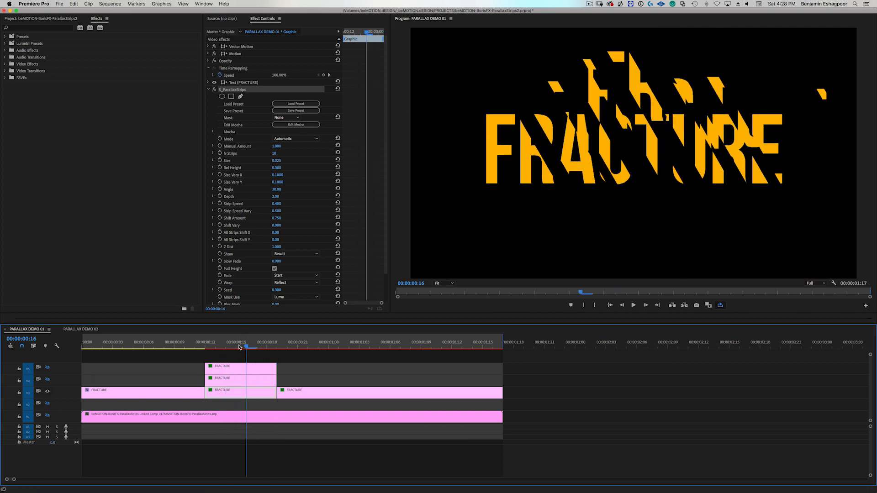
# Step: Step back a frame and select the later FRACTURE title clip to inspect its Fill
pyautogui.click(237, 347)
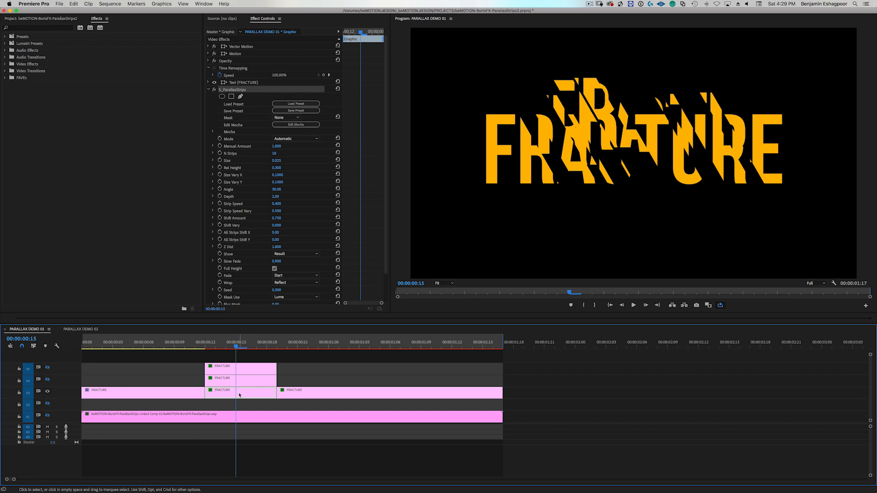
pyautogui.click(215, 82)
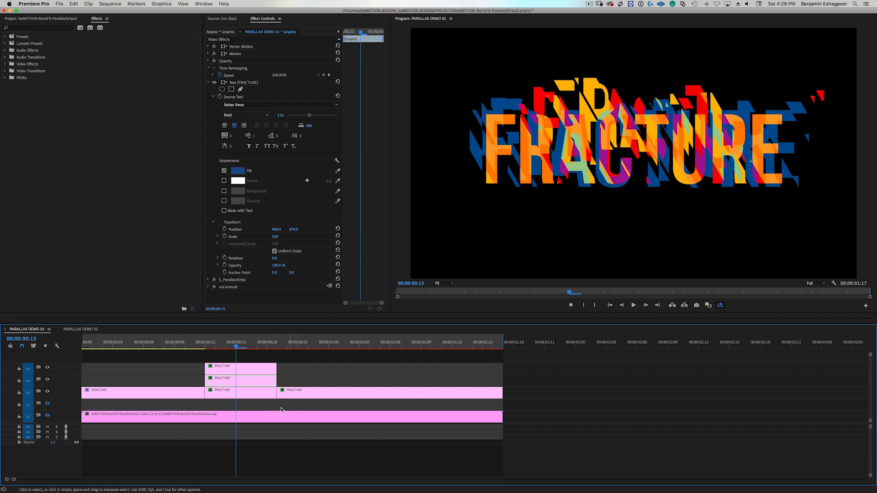
pyautogui.click(226, 346)
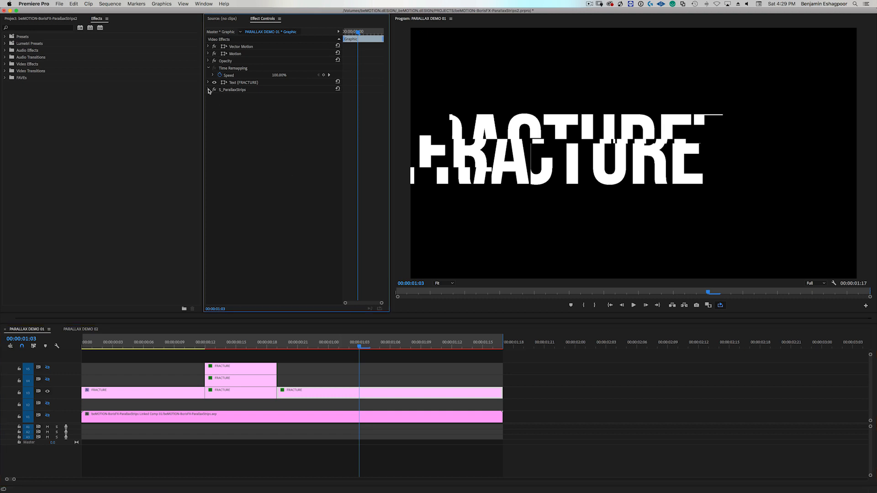
# Step: Expand the outro title's S_ParallaxStrips and re-enable the background footage tracks
pyautogui.click(208, 90)
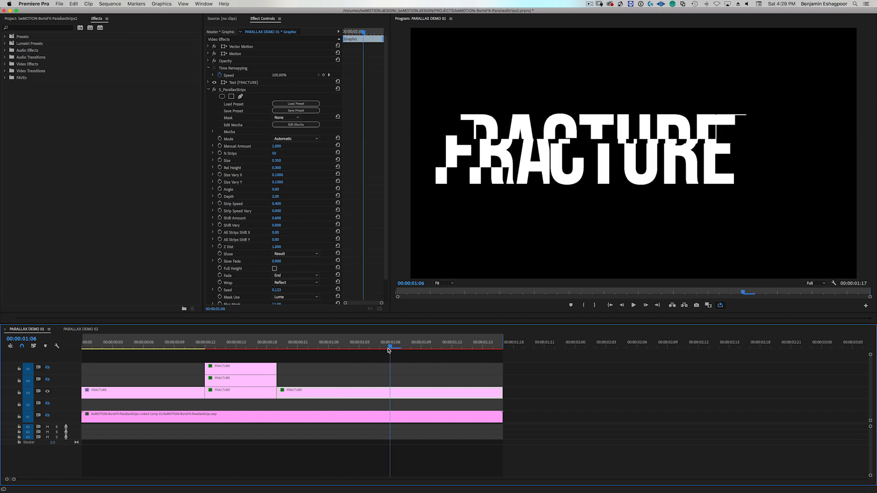
pyautogui.click(431, 349)
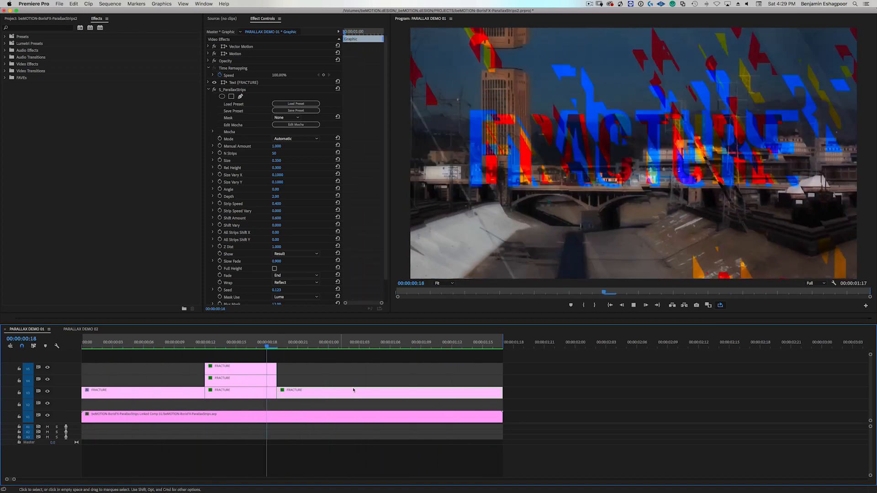
# Step: Scrub to the transition between the title clips and trim their shared edge
pyautogui.click(339, 342)
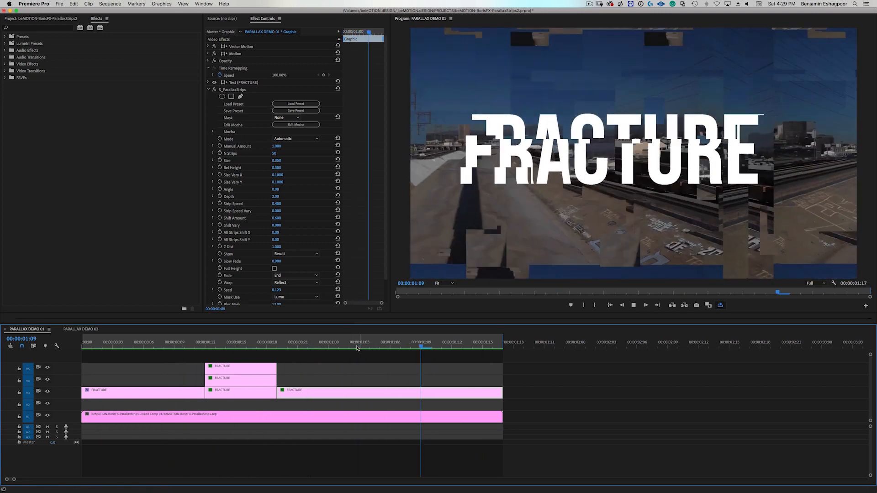
pyautogui.click(494, 348)
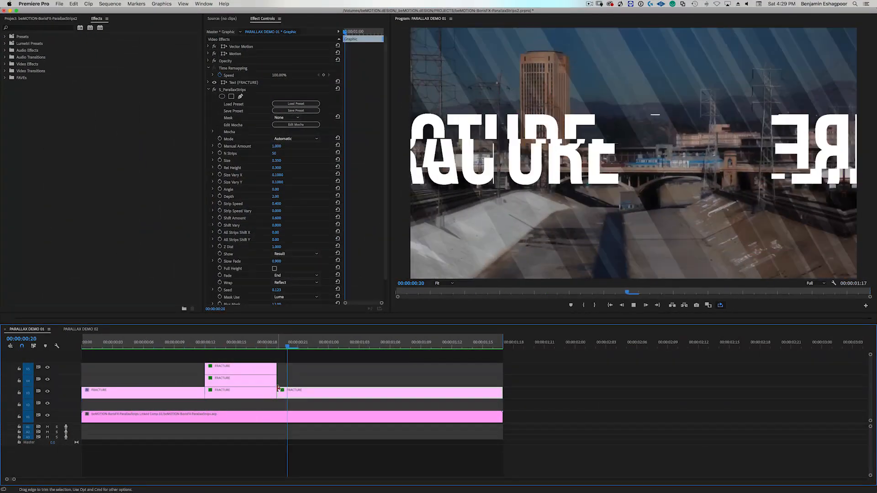
pyautogui.moveTo(291, 347); pyautogui.dragTo(369, 347)
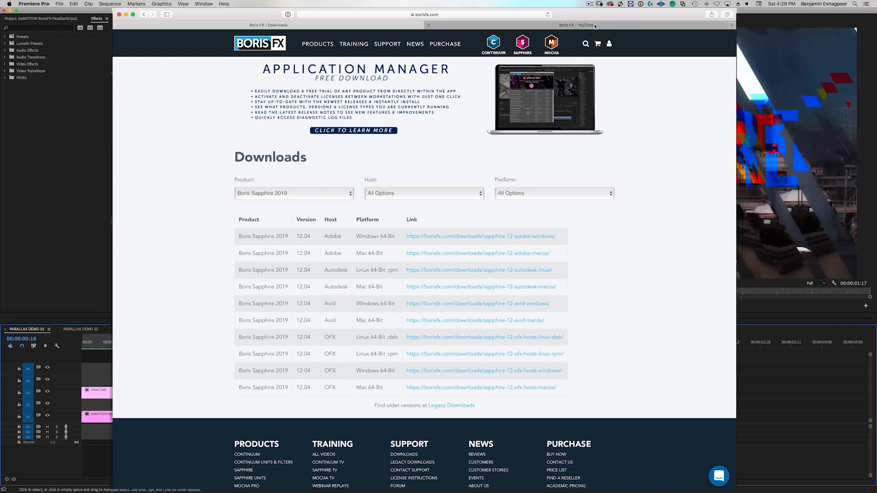
# Step: Switch Safari from the Sapphire 2019 downloads page to the Boris FX YouTube tab
pyautogui.click(576, 25)
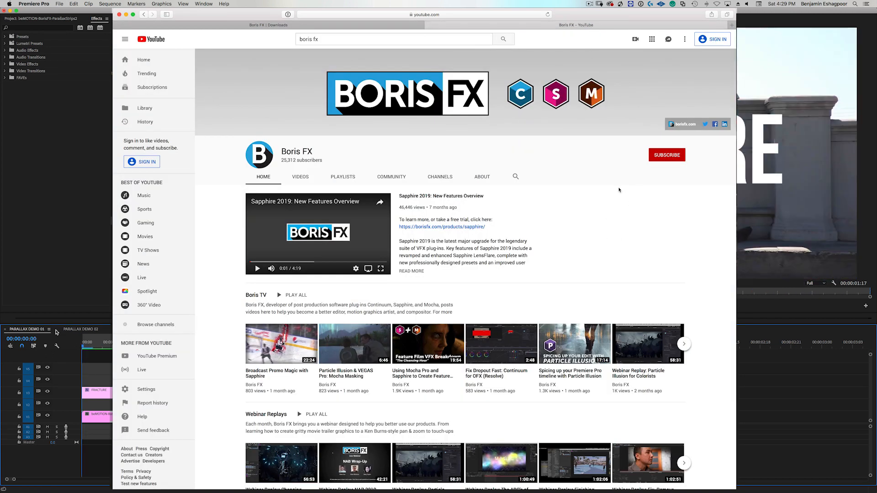